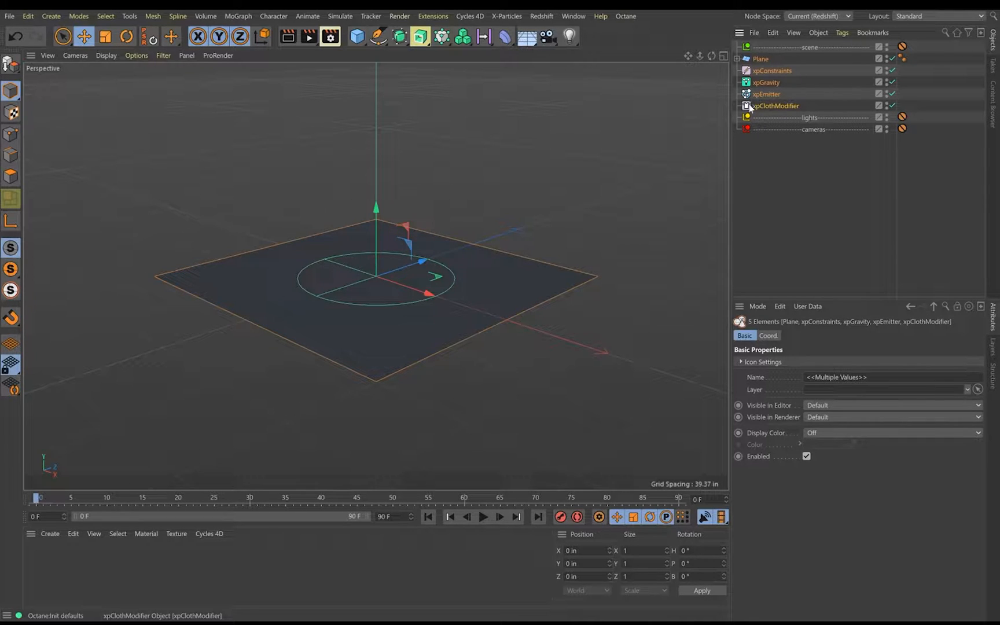
- Set the Plane to 500 wide and tall with 40 width and 40 height segments
{"action": "left_click", "coordinate": [759, 59]}
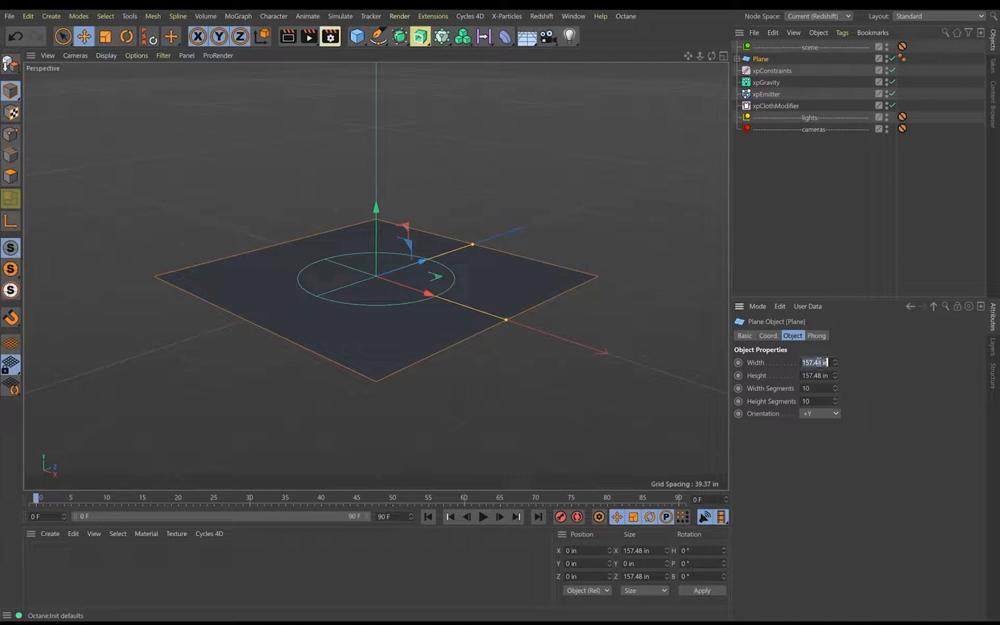
{"action": "type", "text": "500 in"}
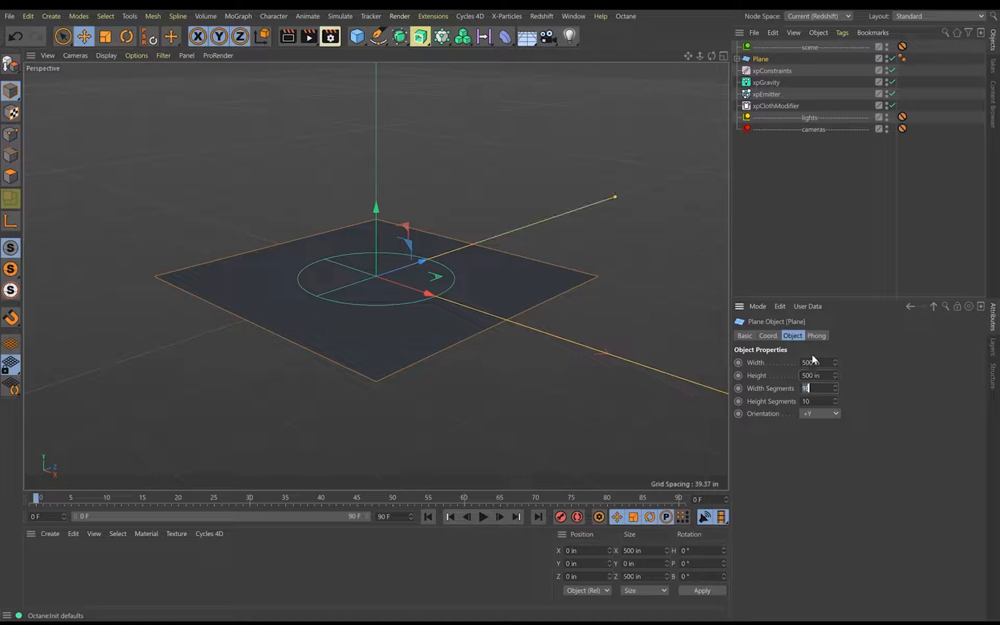
{"action": "type", "text": "40"}
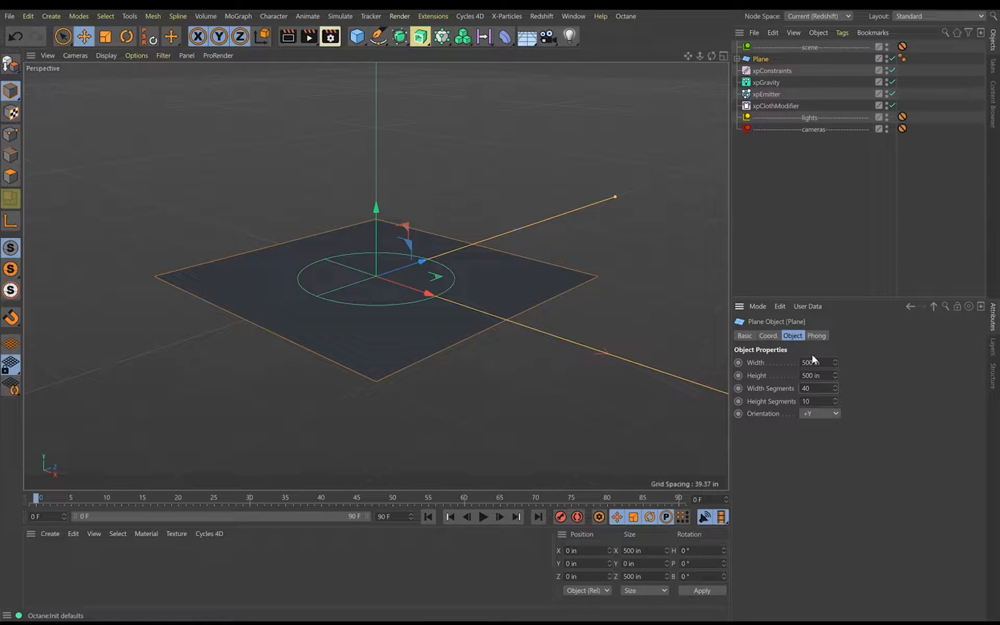
{"action": "type", "text": "40"}
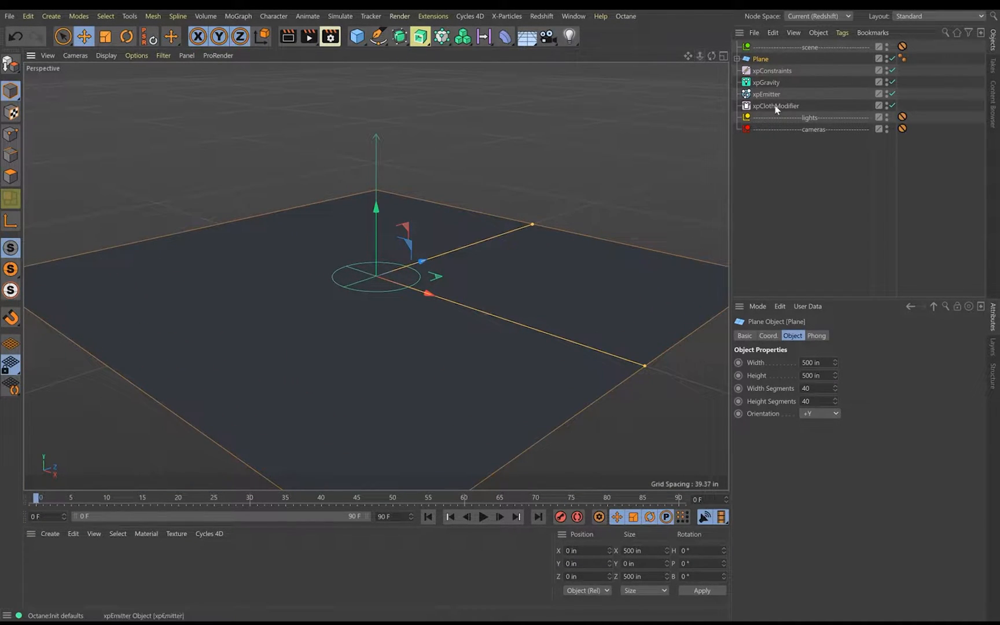
- Review the emitter, constraints and gravity modifier settings before deforming the plane
{"action": "left_click", "coordinate": [765, 94]}
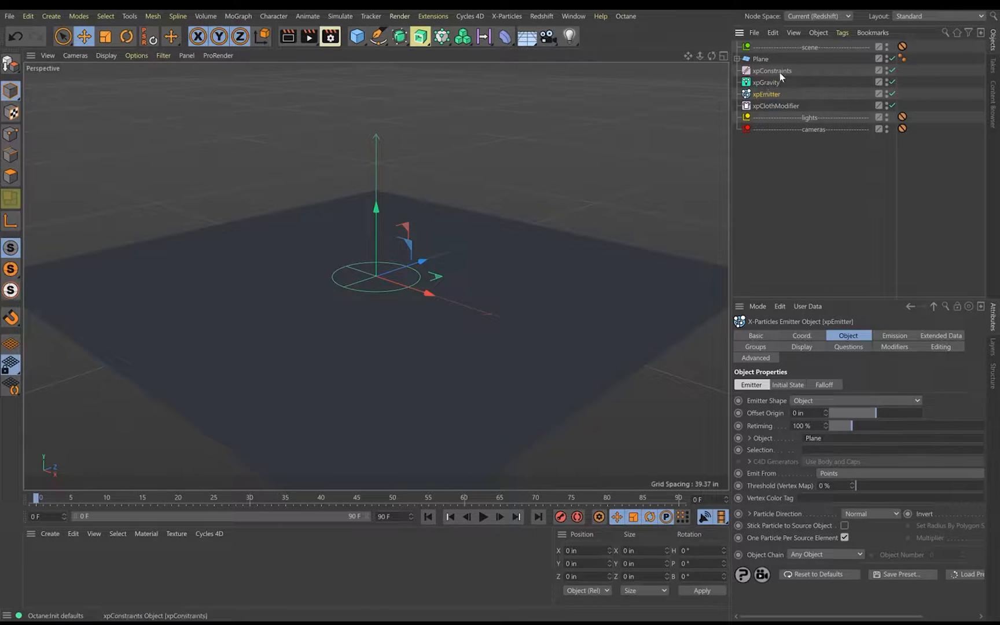
{"action": "left_click", "coordinate": [772, 71]}
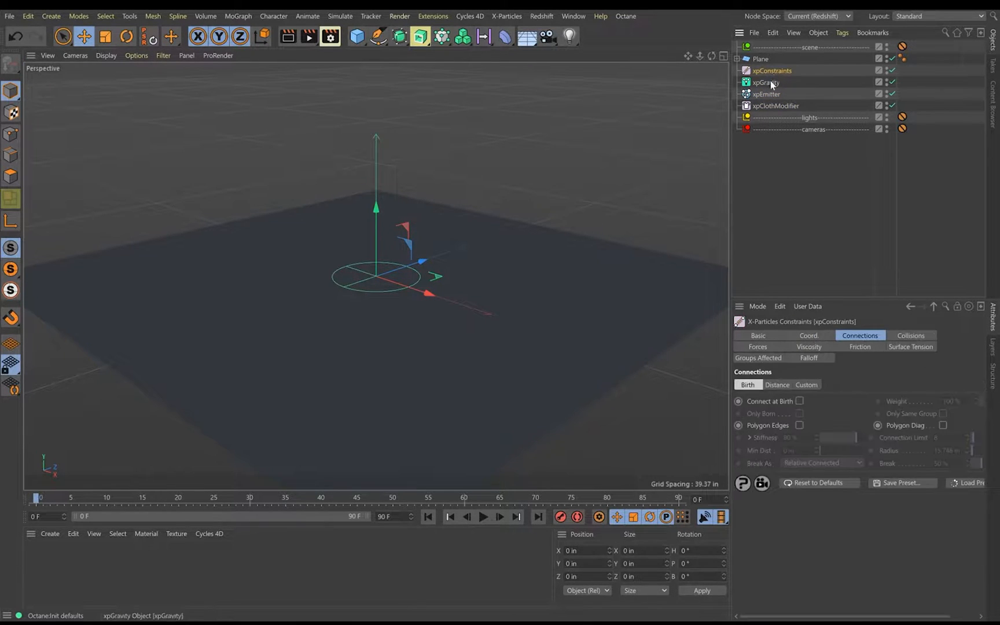
{"action": "left_click", "coordinate": [766, 82]}
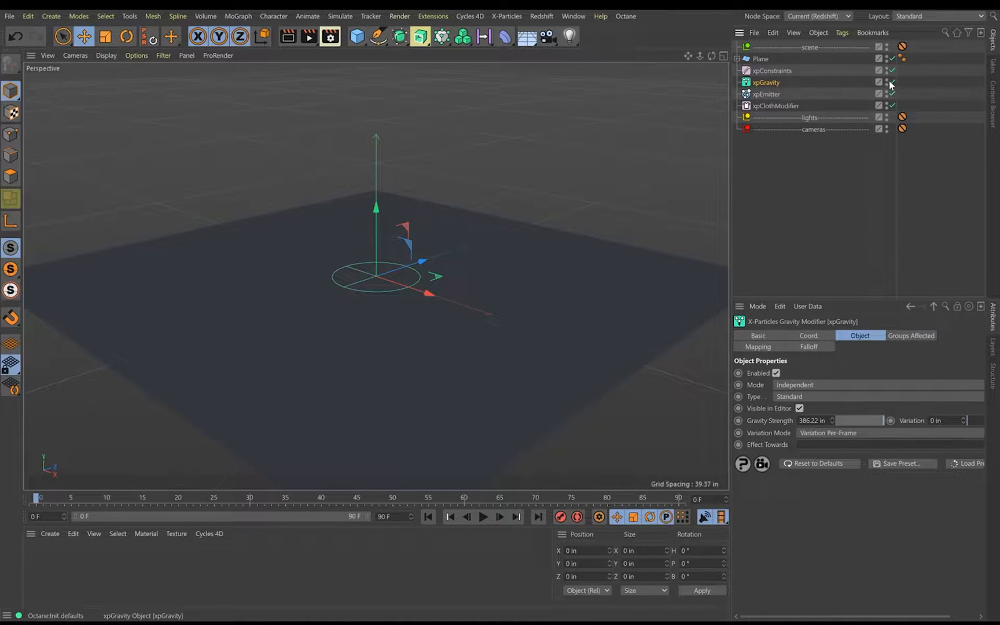
- Add an xpClothDeformer to the plane driven by xpEmitter with dampening raised to about 87%
{"action": "left_click", "coordinate": [771, 71]}
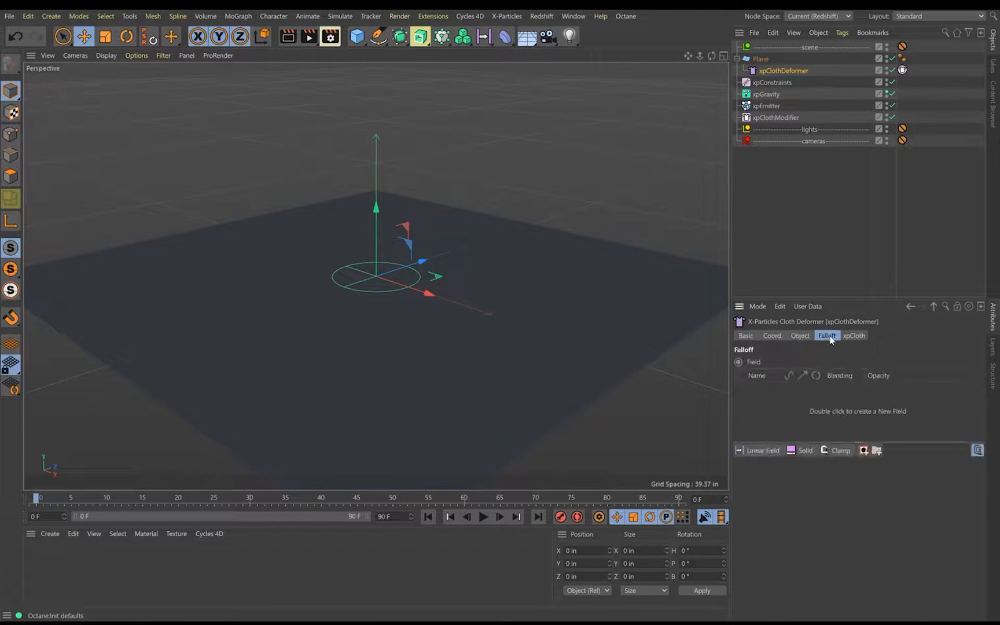
{"action": "left_click", "coordinate": [852, 335]}
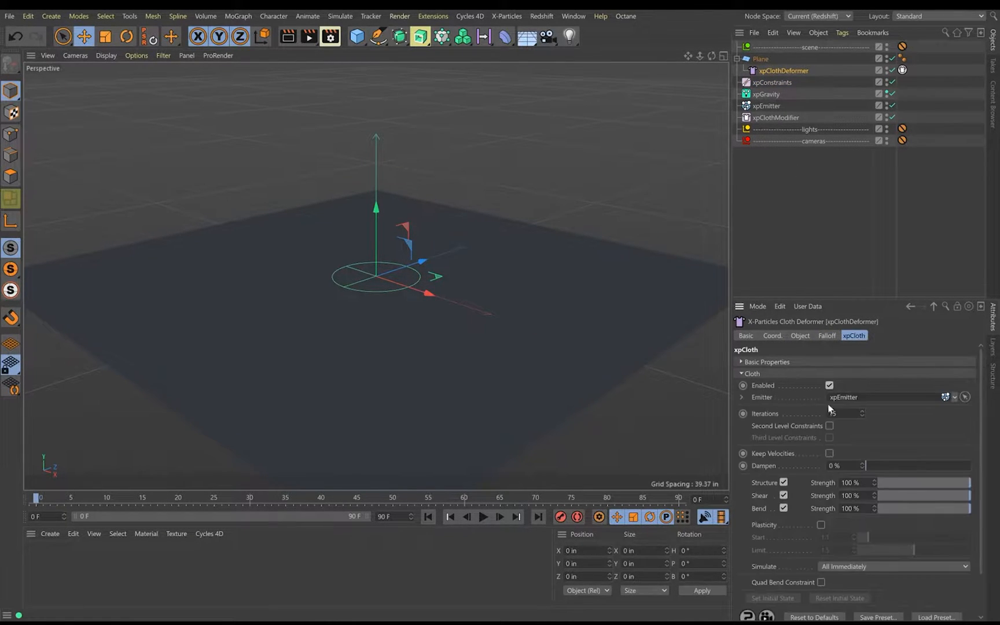
{"action": "left_click_drag", "start_coordinate": [867, 465], "coordinate": [959, 465]}
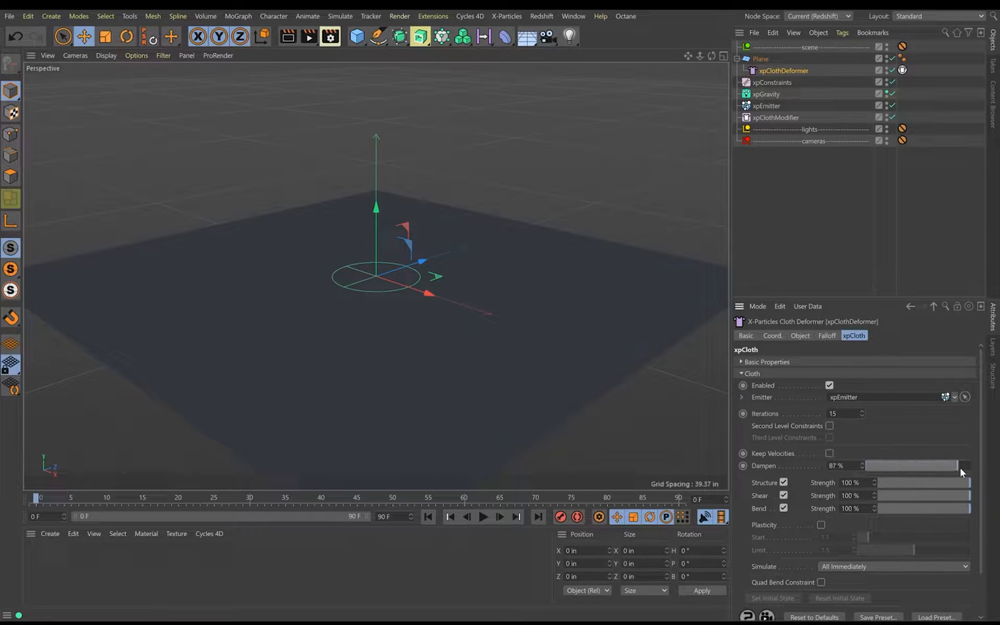
{"action": "left_click", "coordinate": [482, 518]}
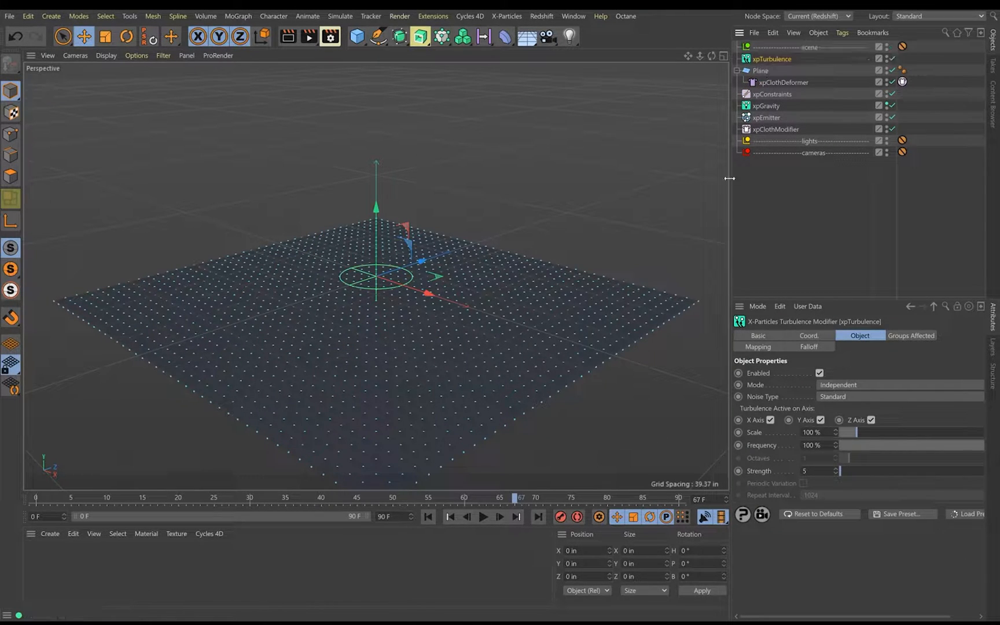
- Preview the simulation, then restrict xpTurbulence to the X and Y axes only
{"action": "left_click", "coordinate": [482, 516]}
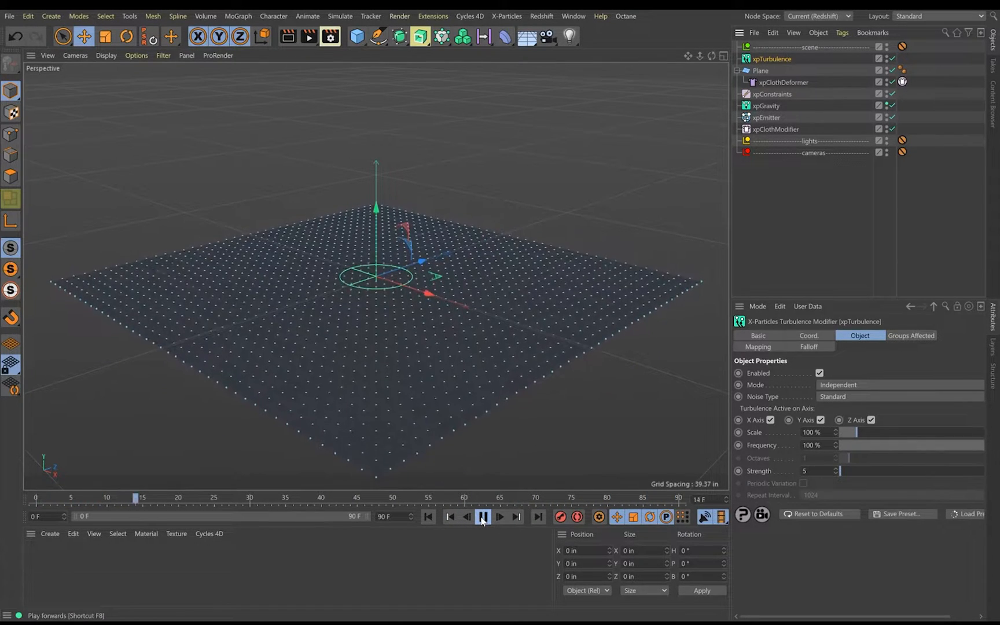
{"action": "left_click", "coordinate": [483, 516]}
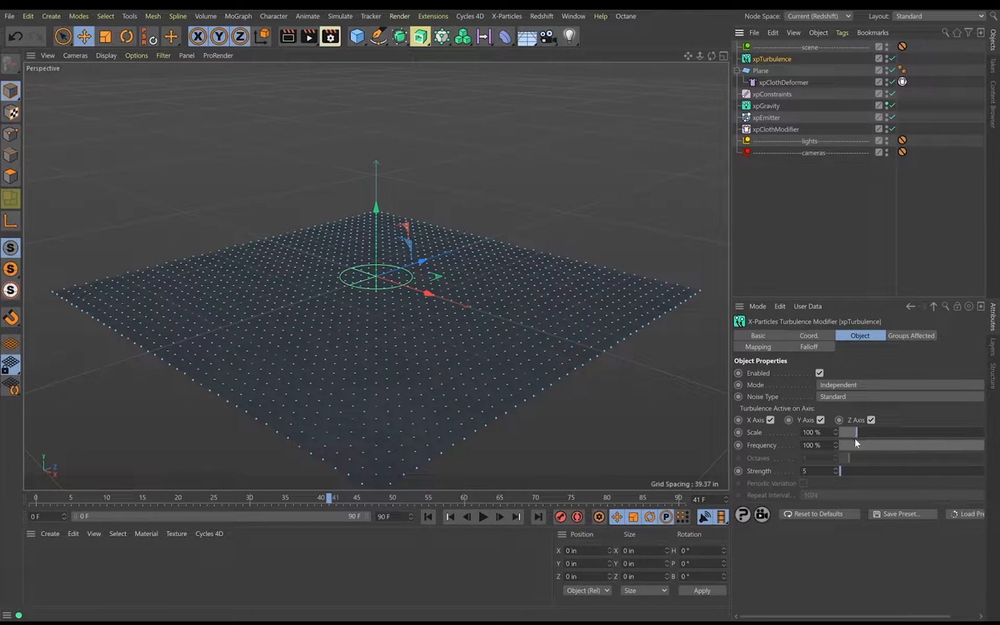
{"action": "left_click", "coordinate": [870, 420]}
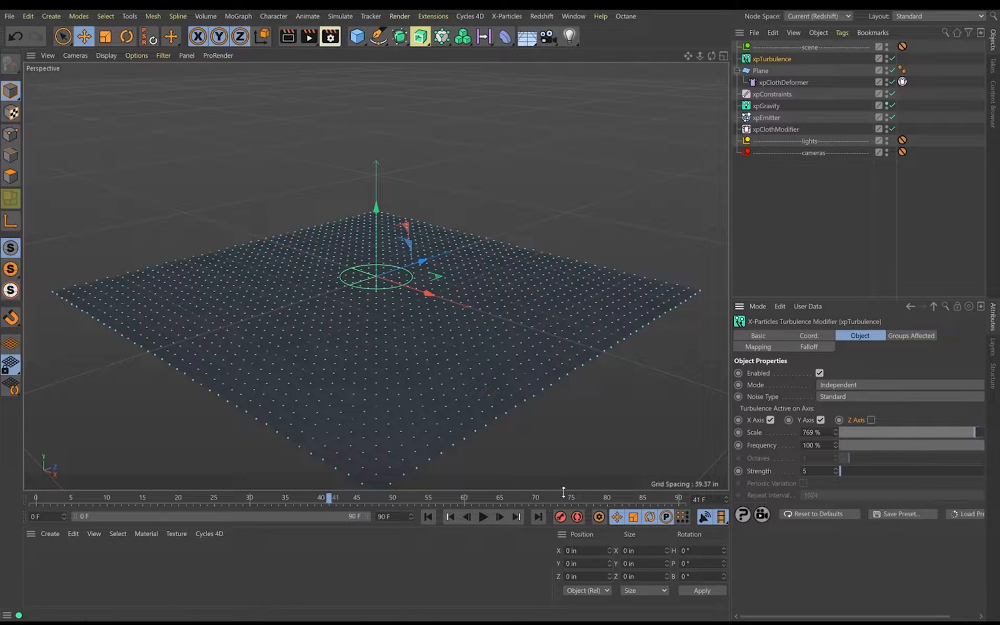
- Raise the turbulence strength to 900 and replay to confirm
{"action": "left_click", "coordinate": [483, 516]}
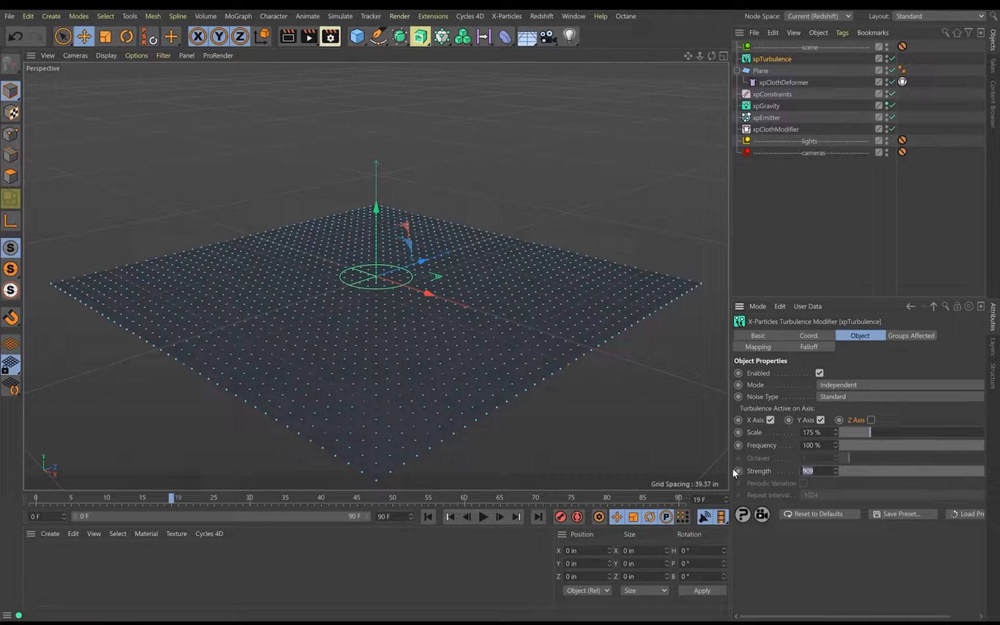
{"action": "type", "text": "900"}
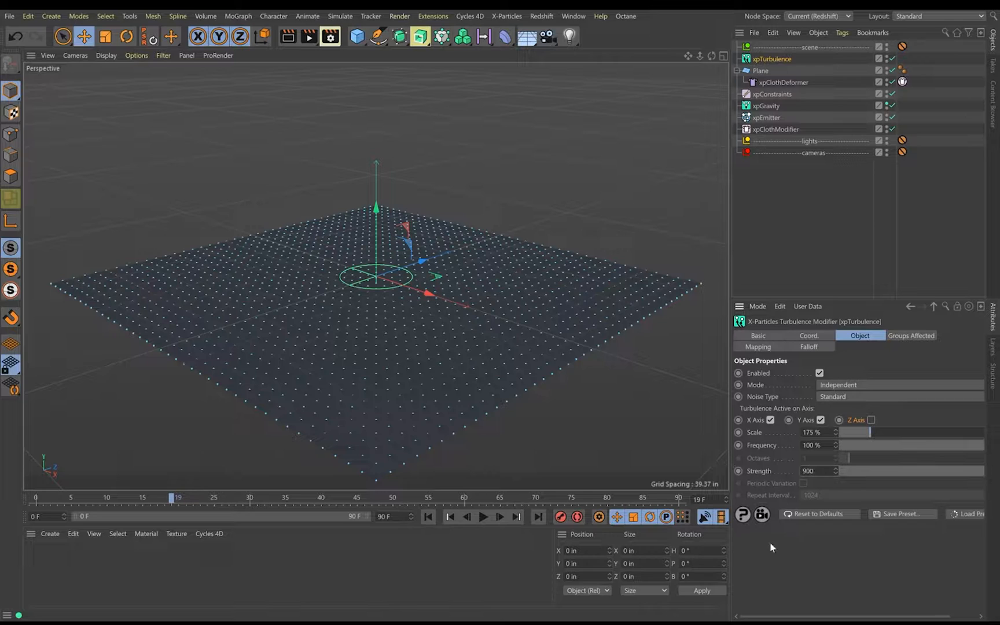
{"action": "left_click", "coordinate": [482, 517]}
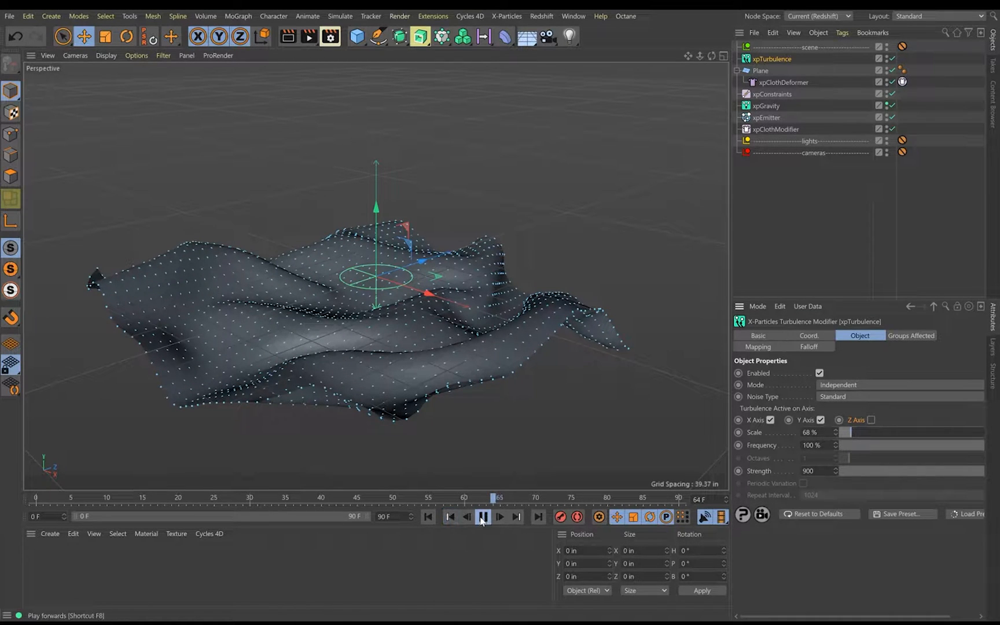
- Replay the cloth simulation while tuning the turbulence scale up and down, settling on 225%
{"action": "left_click", "coordinate": [134, 497]}
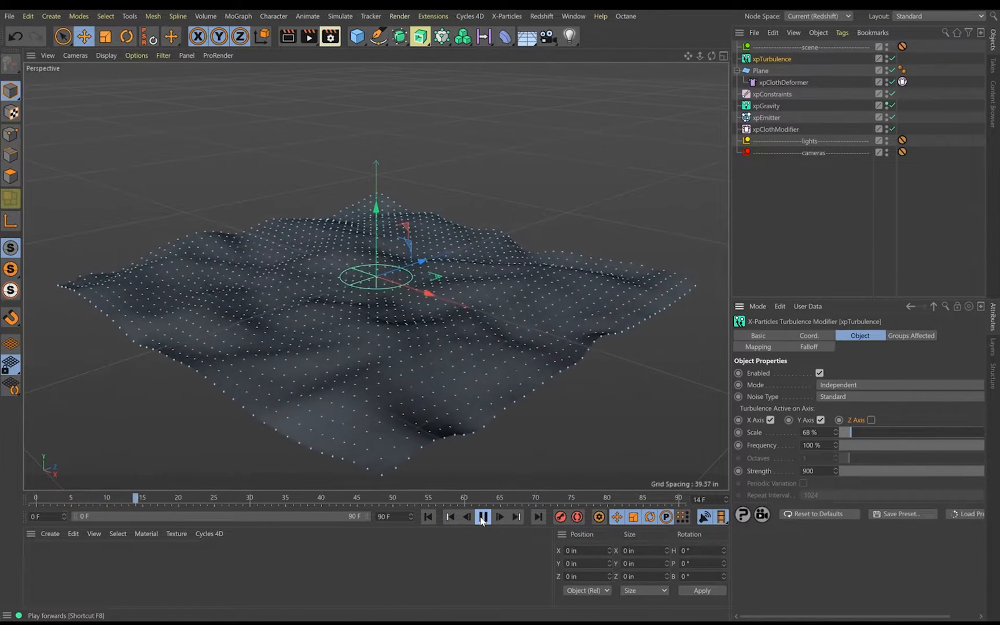
{"action": "left_click", "coordinate": [483, 516]}
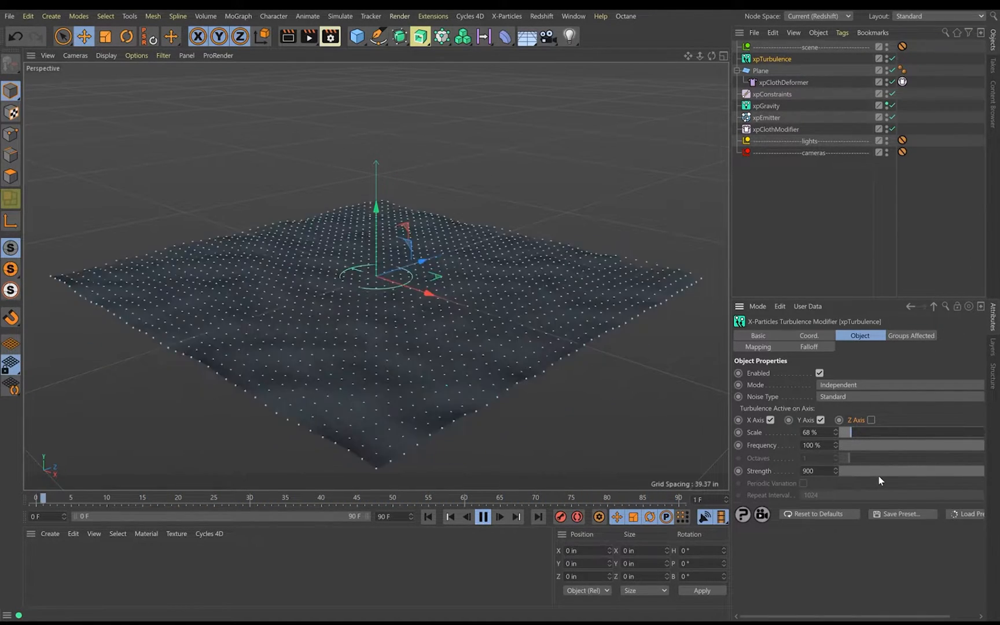
{"action": "left_click", "coordinate": [498, 518]}
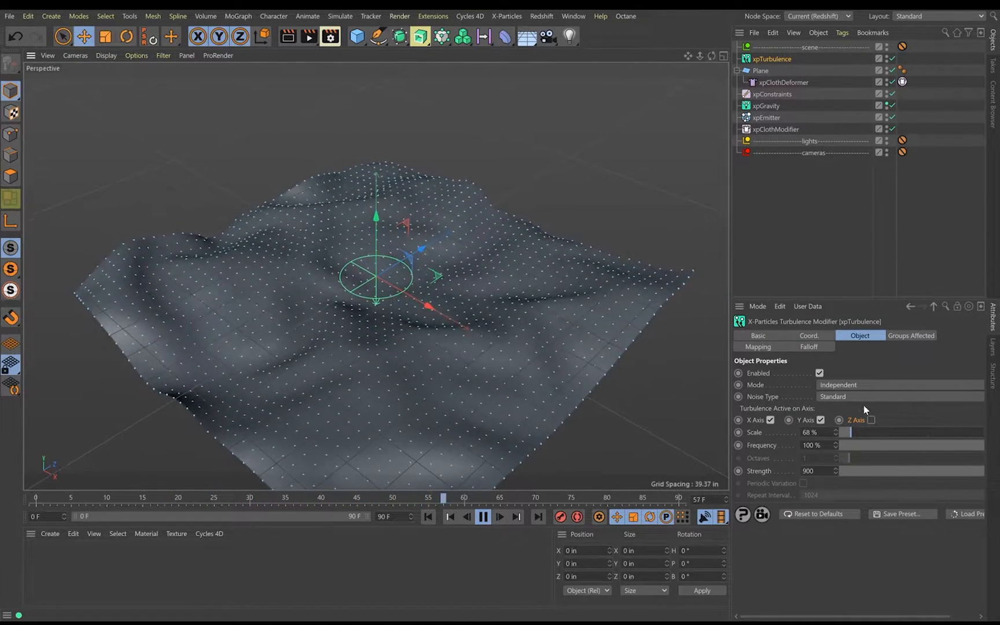
{"action": "left_click_drag", "start_coordinate": [848, 432], "coordinate": [925, 432]}
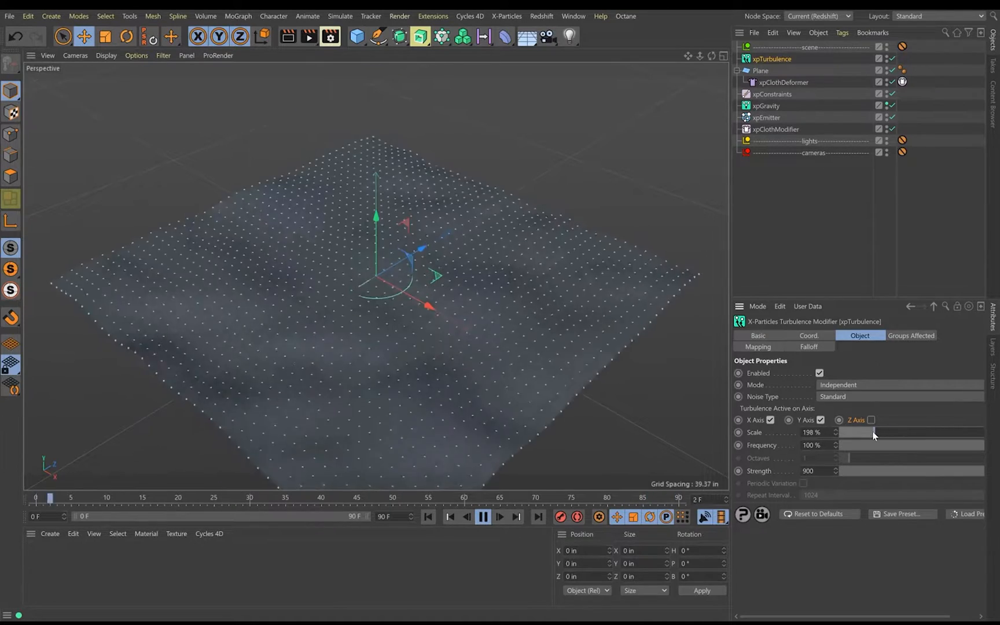
{"action": "left_click_drag", "start_coordinate": [873, 433], "coordinate": [854, 434]}
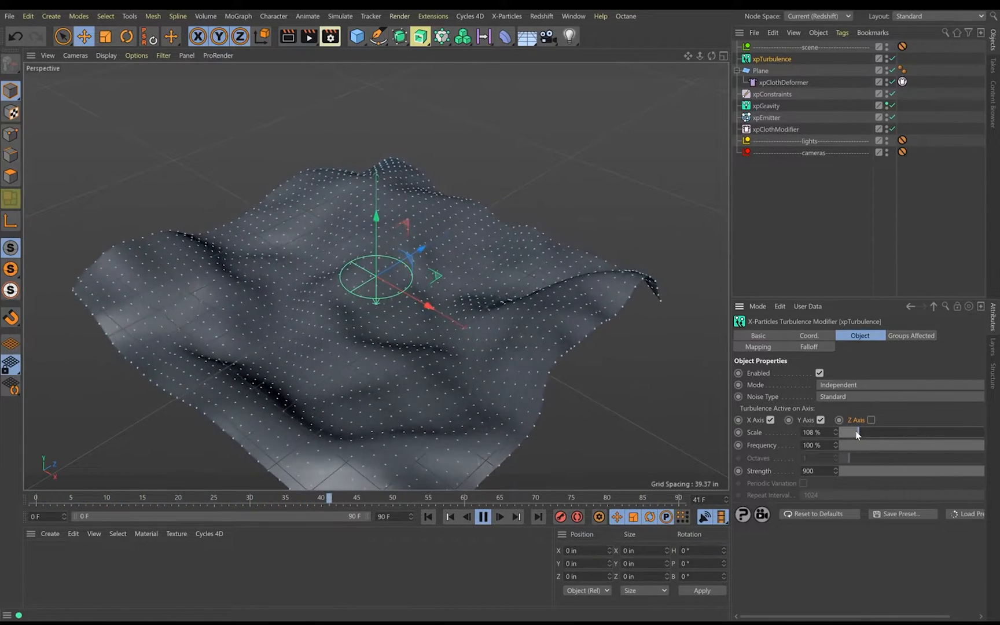
{"action": "left_click_drag", "start_coordinate": [856, 432], "coordinate": [878, 439]}
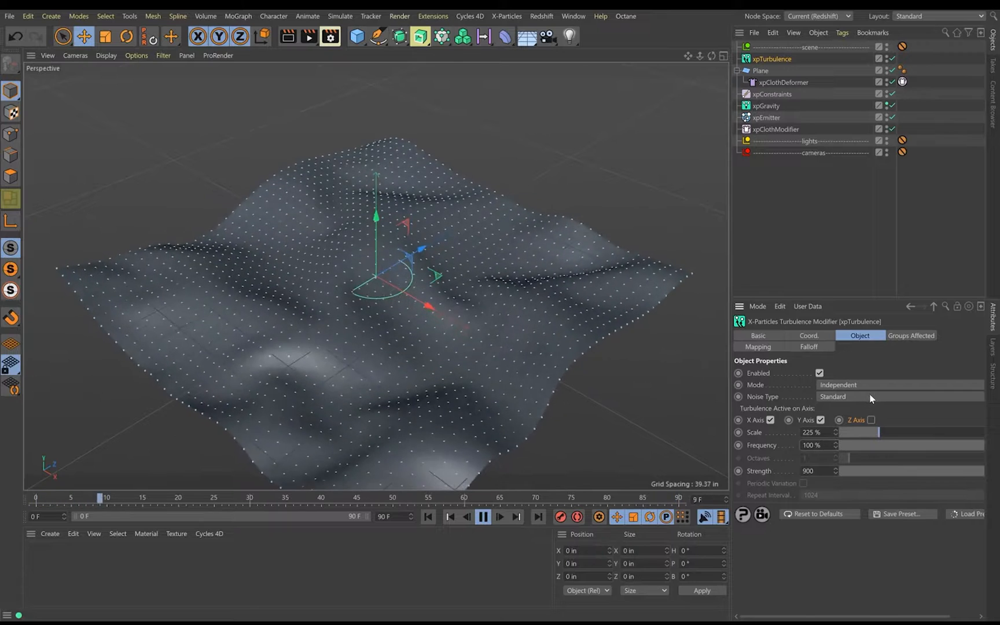
- Change the turbulence noise type to Simplex (Perlin) and replay to check the sharper folds
{"action": "left_click", "coordinate": [483, 517]}
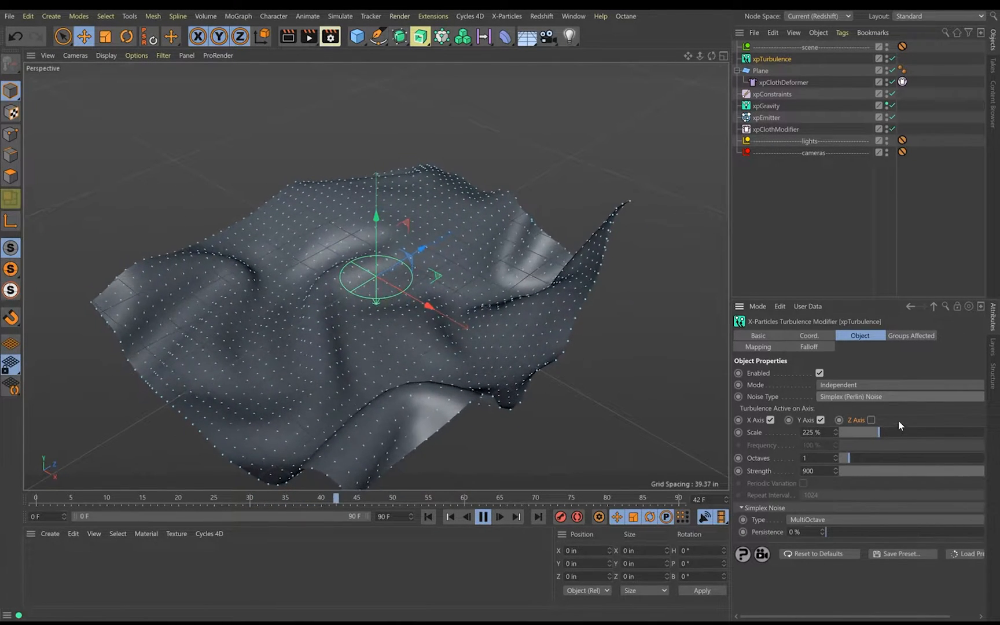
{"action": "left_click", "coordinate": [483, 517]}
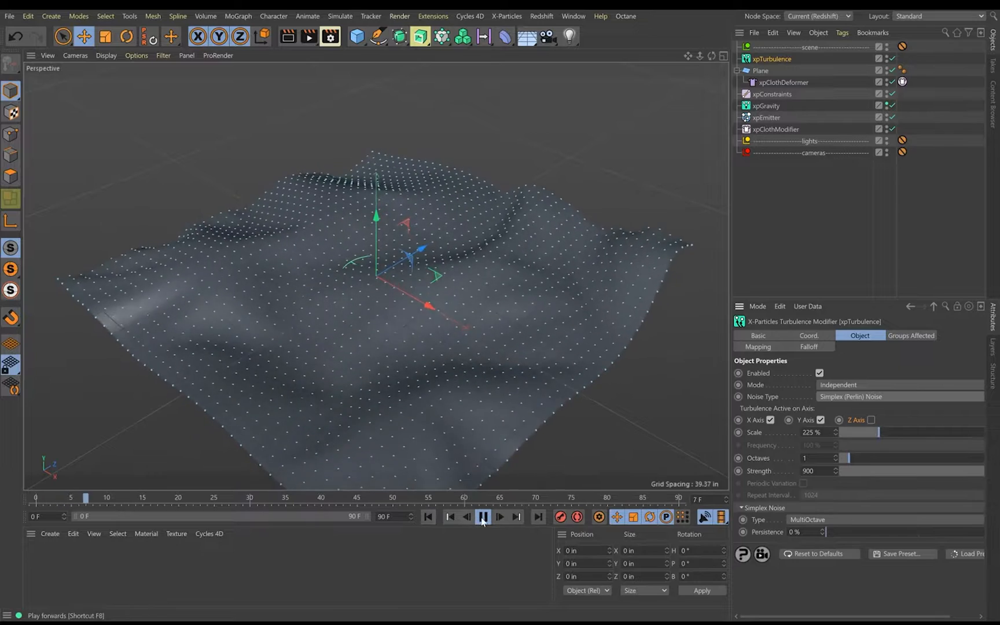
{"action": "left_click", "coordinate": [482, 517]}
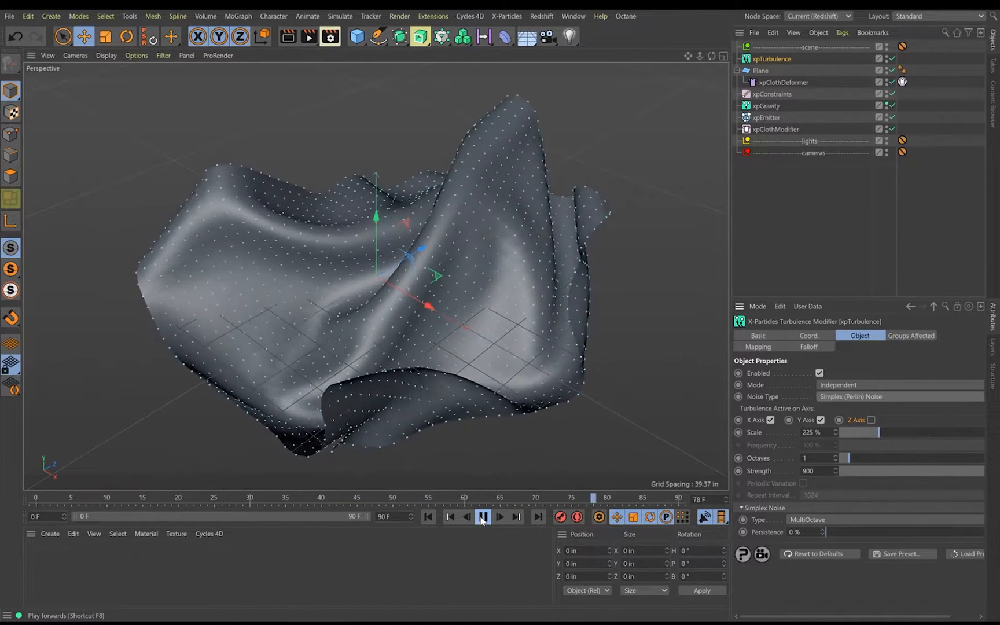
{"action": "left_click", "coordinate": [483, 516]}
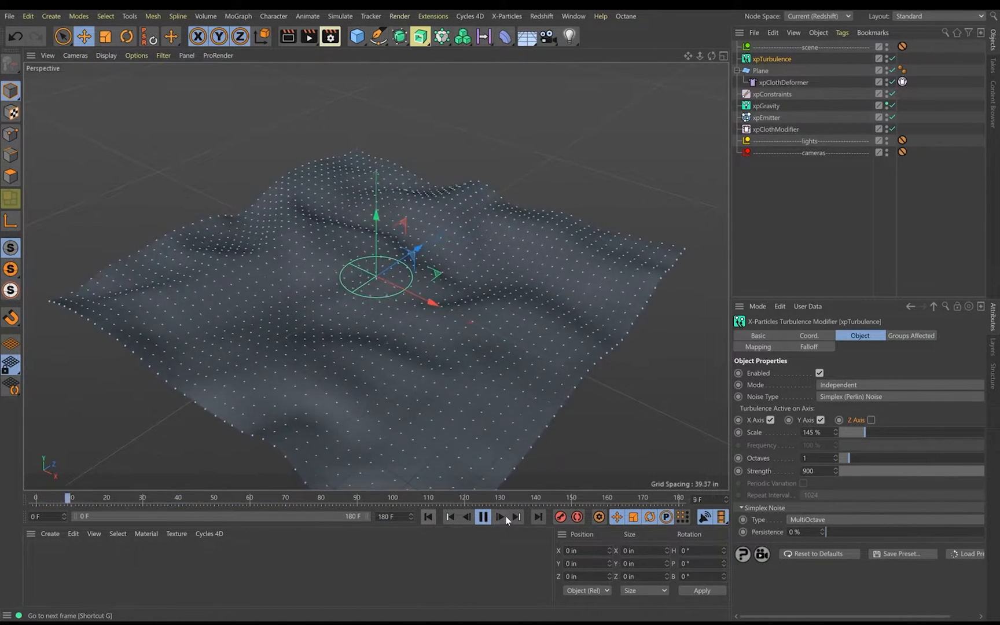
- Raise the turbulence octaves to about 3.26 and play the 180-frame timeline
{"action": "left_click", "coordinate": [484, 517]}
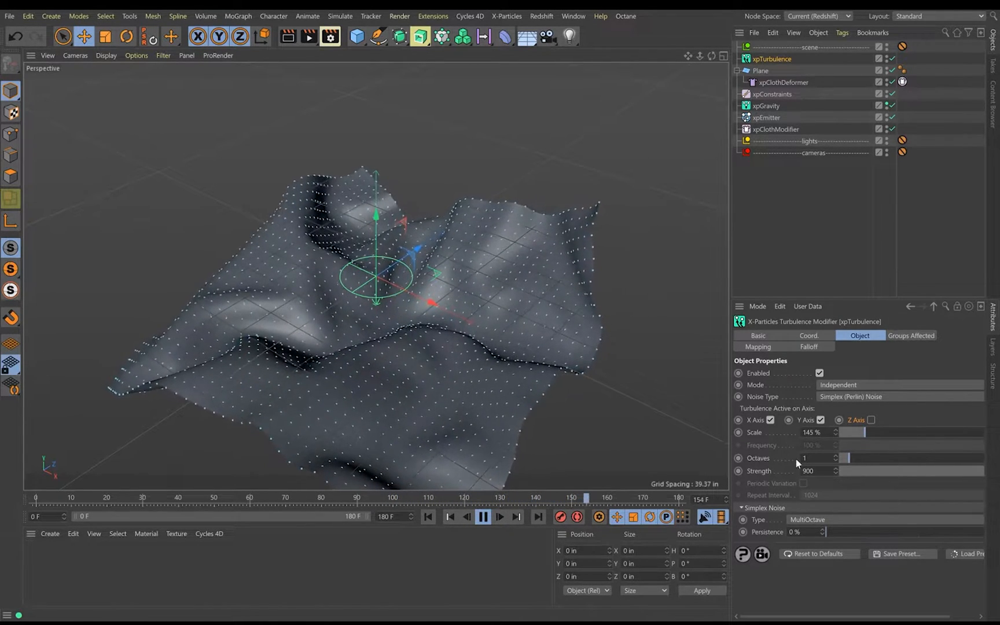
{"action": "left_click_drag", "start_coordinate": [845, 458], "coordinate": [877, 458]}
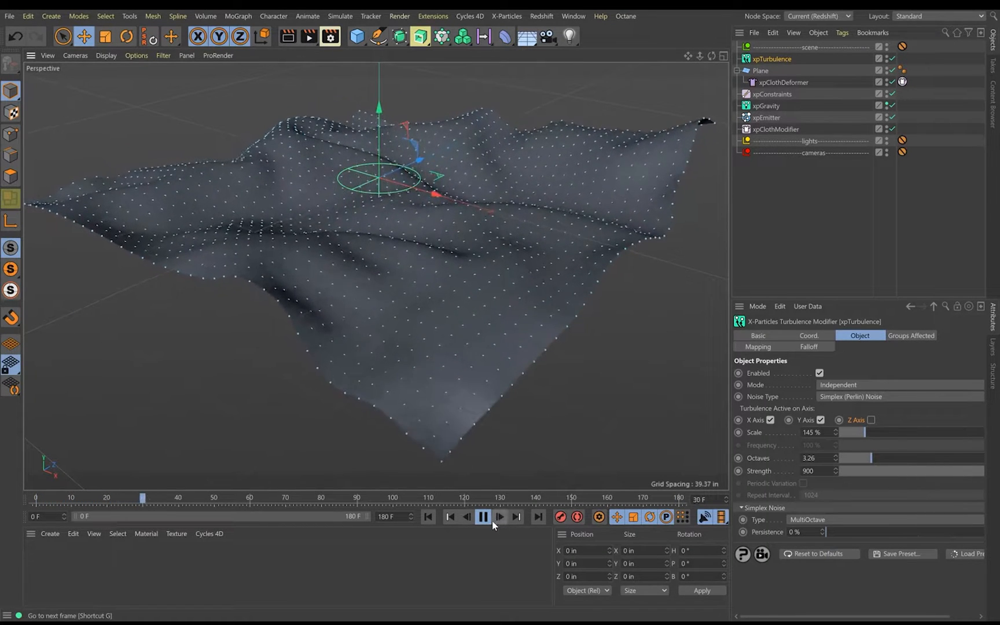
{"action": "left_click", "coordinate": [484, 517]}
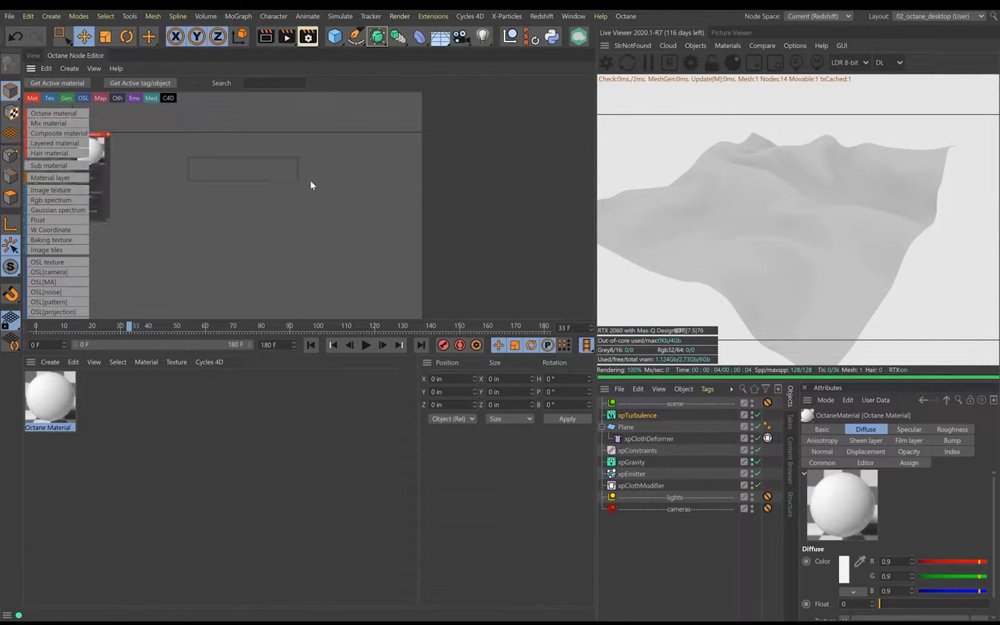
- Load the Octane material into the node graph and wire an Image Texture node into Diffuse
{"action": "left_click", "coordinate": [54, 114]}
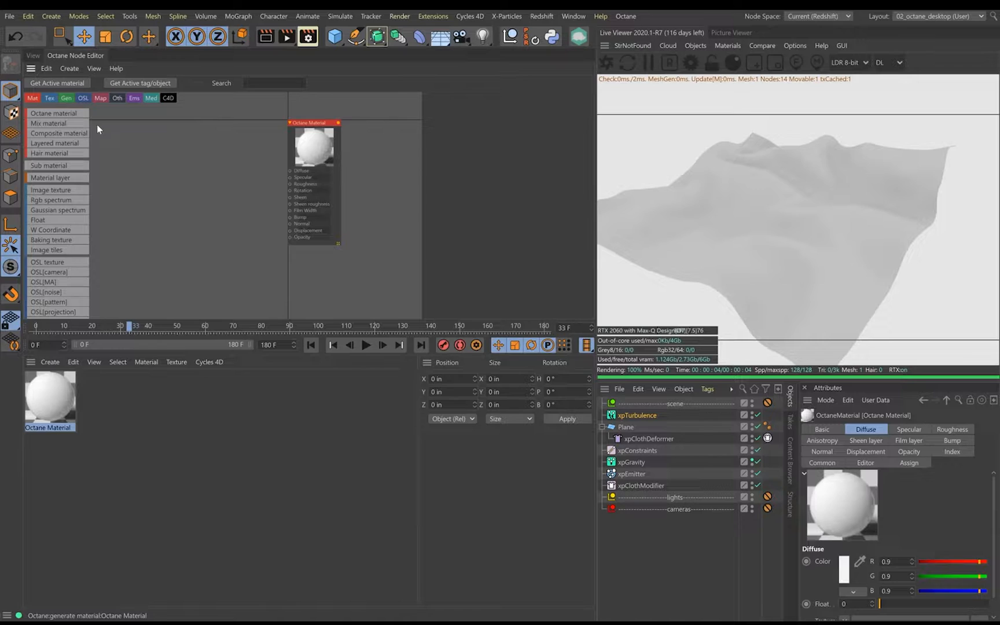
{"action": "left_click", "coordinate": [51, 189]}
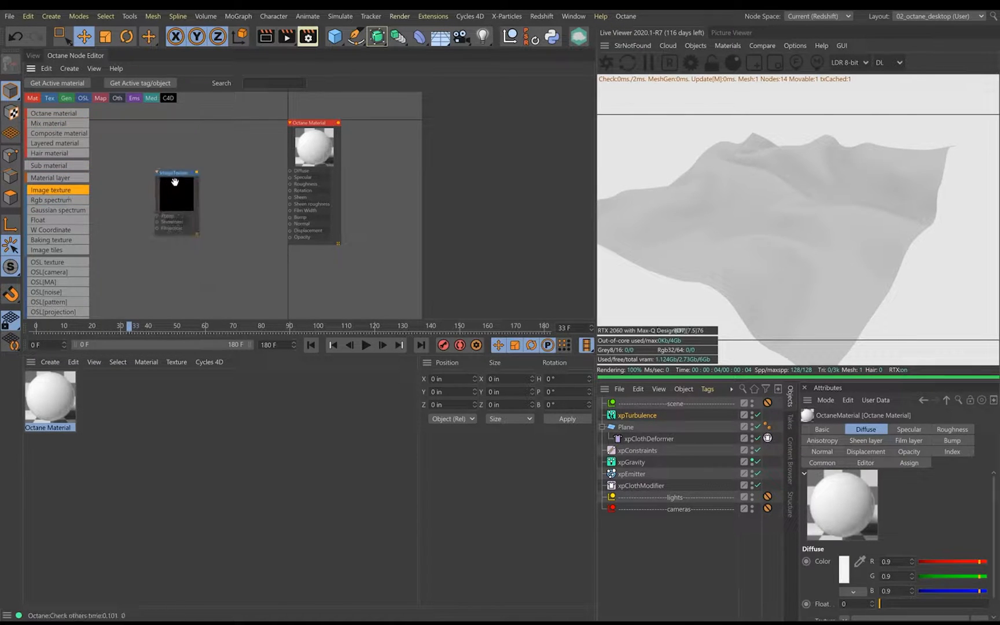
{"action": "left_click_drag", "start_coordinate": [197, 172], "coordinate": [291, 173]}
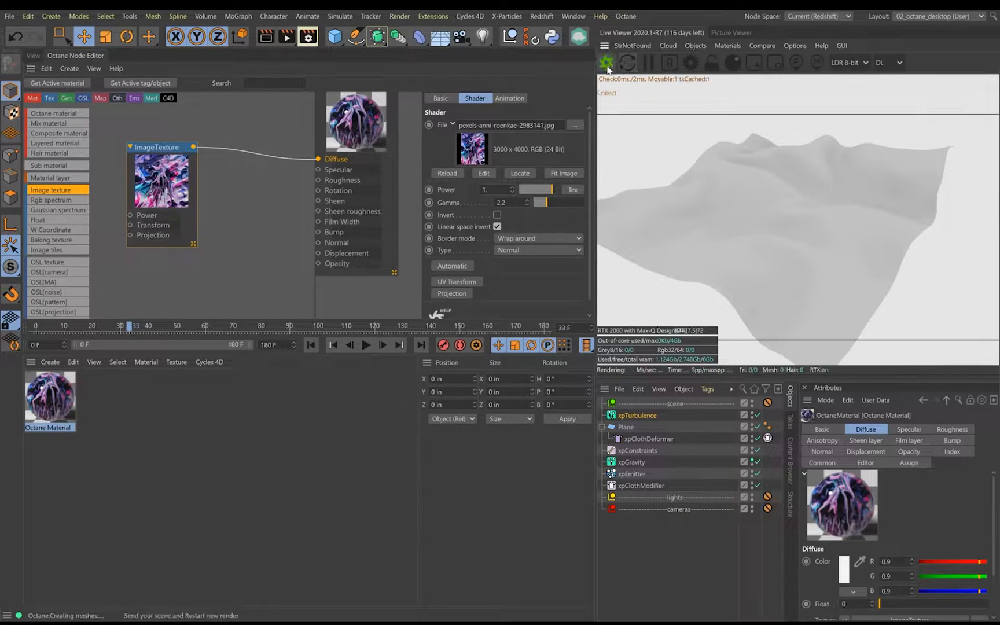
- Close the node editor and drop the marbled Octane material onto the Plane
{"action": "left_click", "coordinate": [607, 62]}
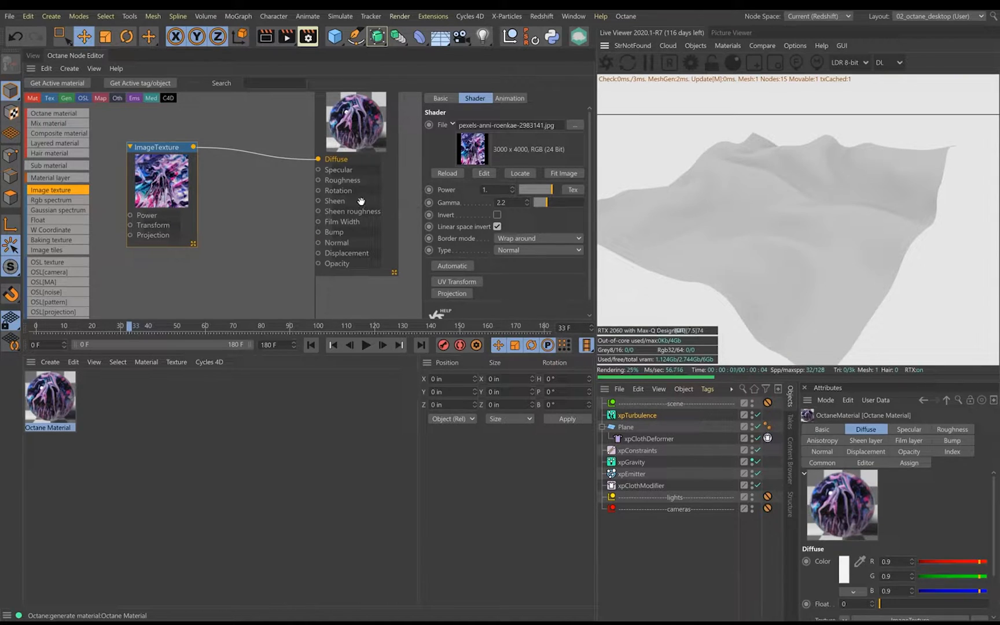
{"action": "mouse_move", "coordinate": [692, 461]}
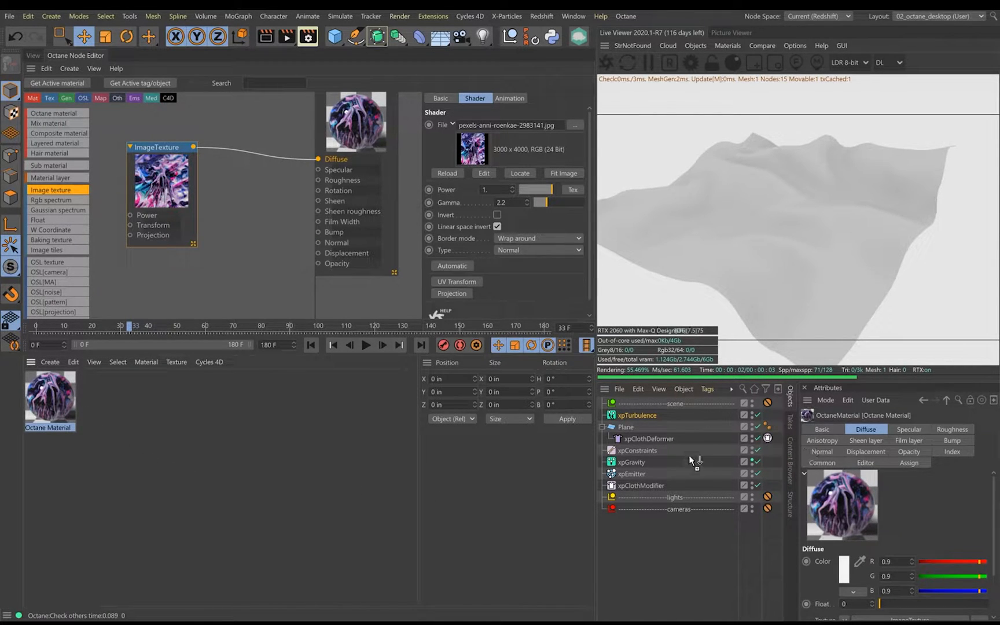
{"action": "left_click", "coordinate": [777, 426]}
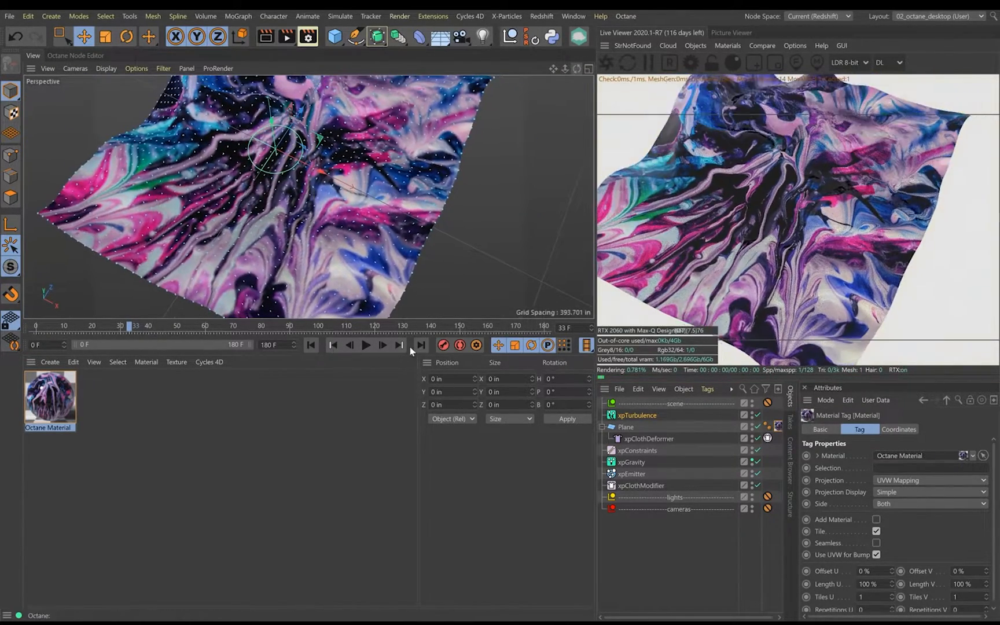
- Play the timeline so the textured cloth crumples in the live Octane render
{"action": "left_click", "coordinate": [366, 345]}
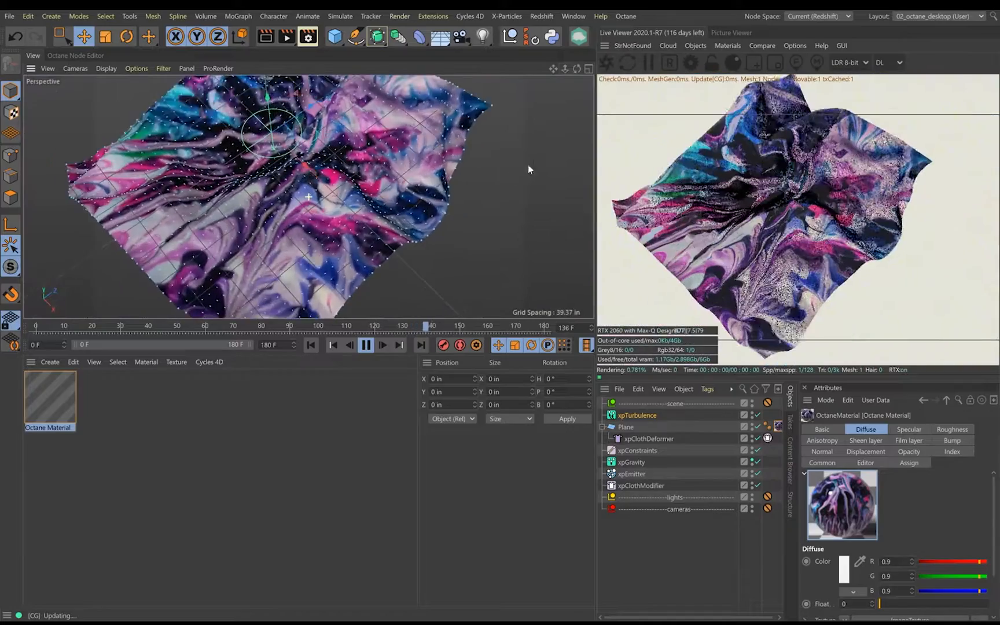
- Inspect the cloth deformer, emitter and plane attributes, then bring up xpTurbulence's settings
{"action": "left_click", "coordinate": [648, 438]}
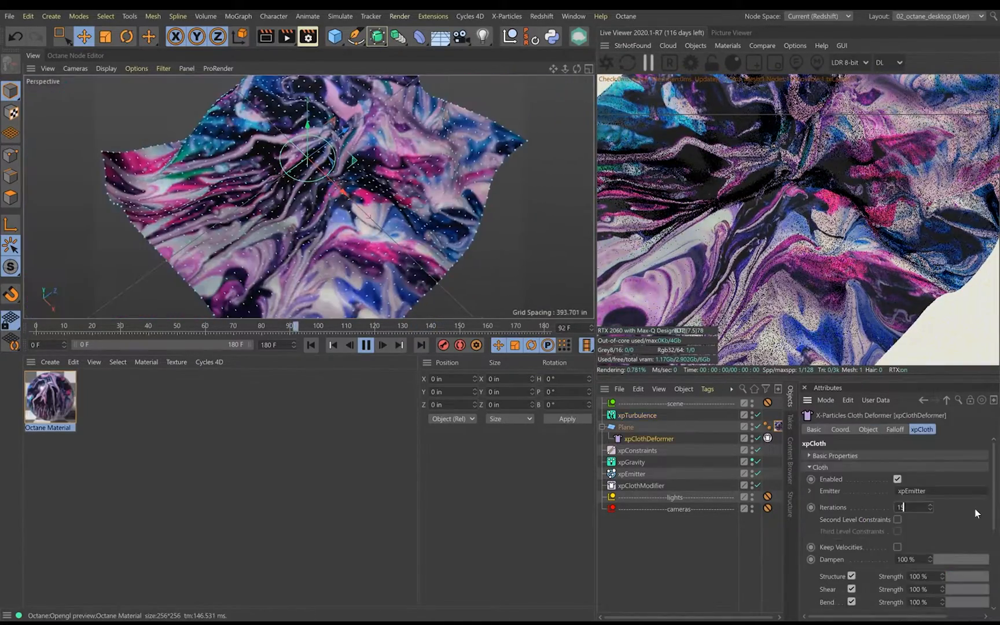
{"action": "left_click", "coordinate": [632, 473]}
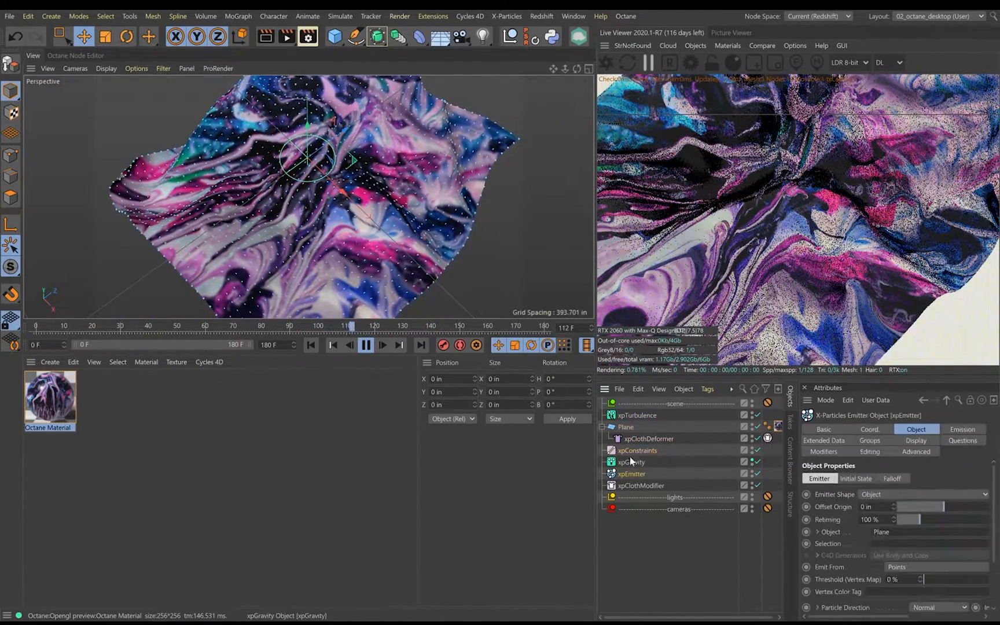
{"action": "left_click", "coordinate": [626, 426]}
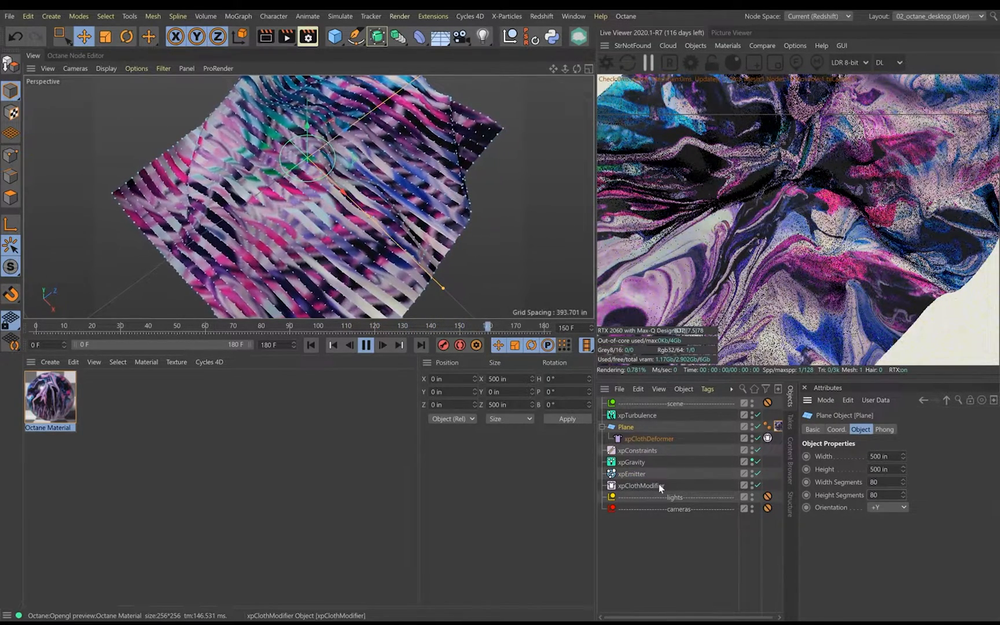
{"action": "left_click", "coordinate": [310, 345]}
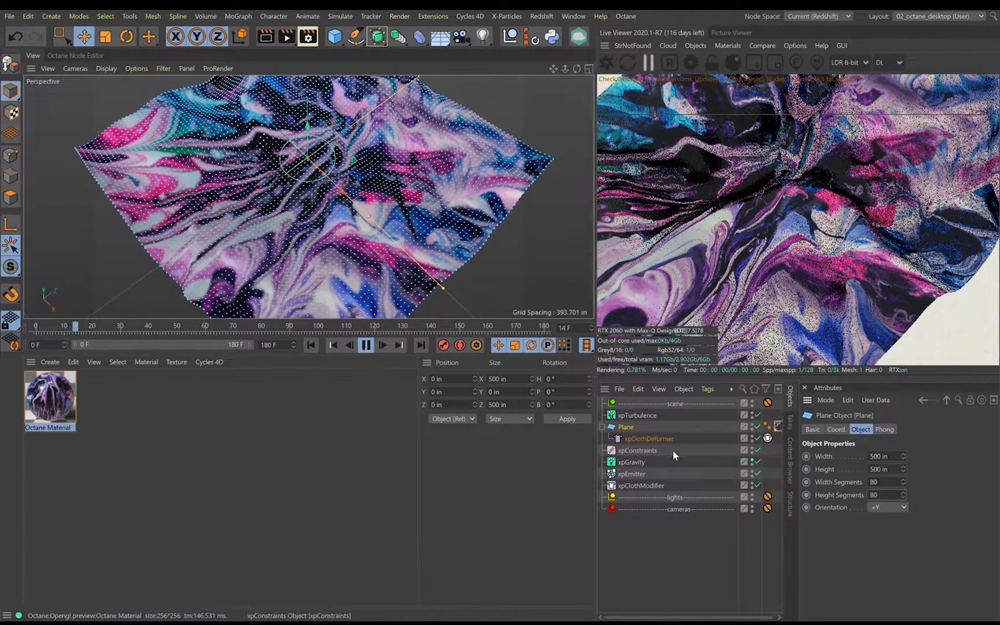
{"action": "left_click", "coordinate": [635, 415]}
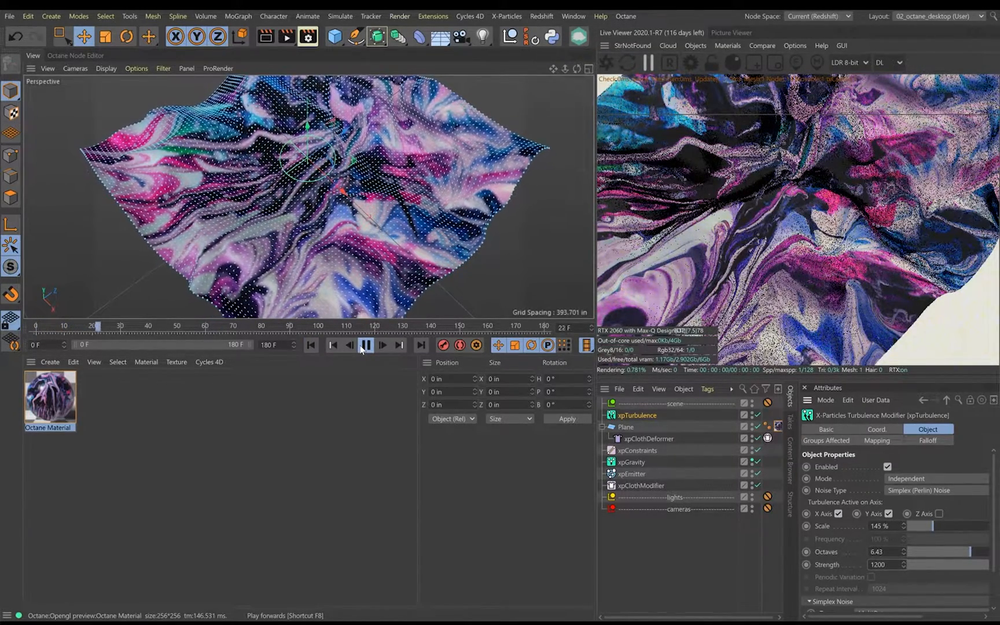
- Experiment with the turbulence scale and replay the cloth animation to judge the crumple
{"action": "left_click_drag", "start_coordinate": [912, 525], "coordinate": [957, 525]}
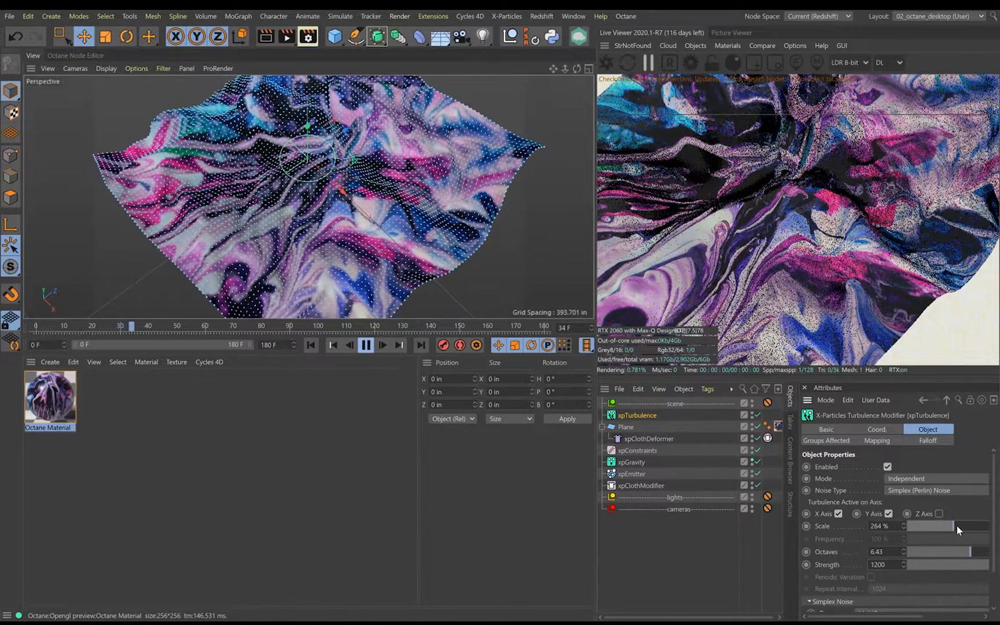
{"action": "left_click_drag", "start_coordinate": [963, 526], "coordinate": [912, 527]}
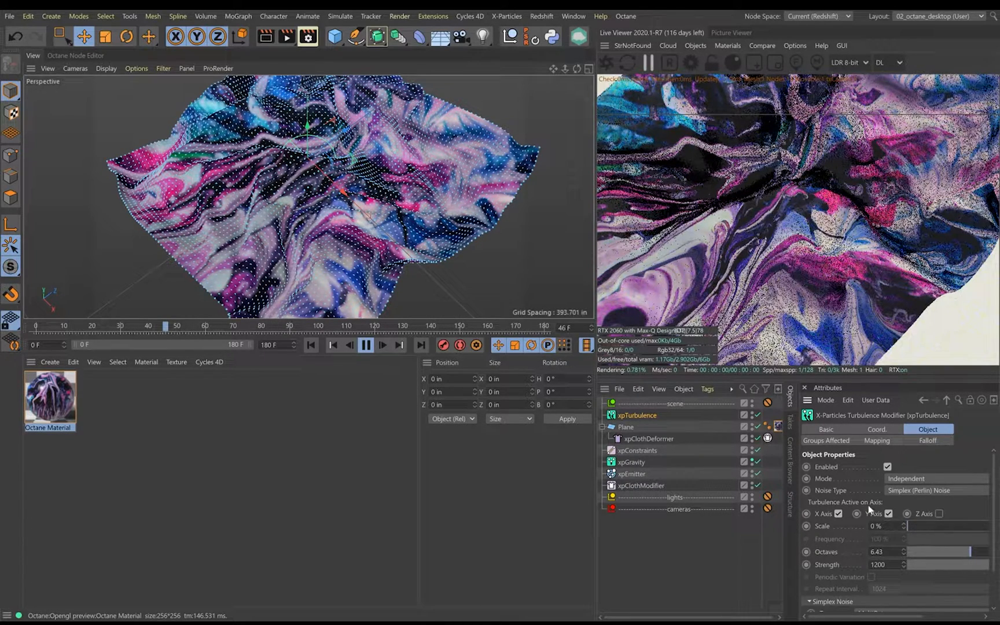
{"action": "left_click", "coordinate": [382, 345]}
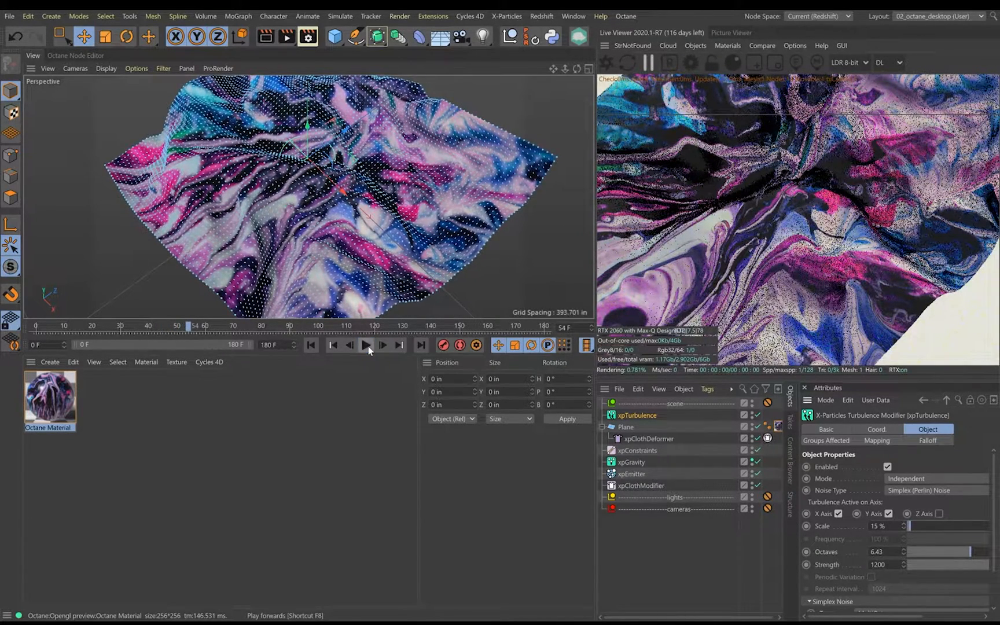
{"action": "left_click", "coordinate": [365, 345]}
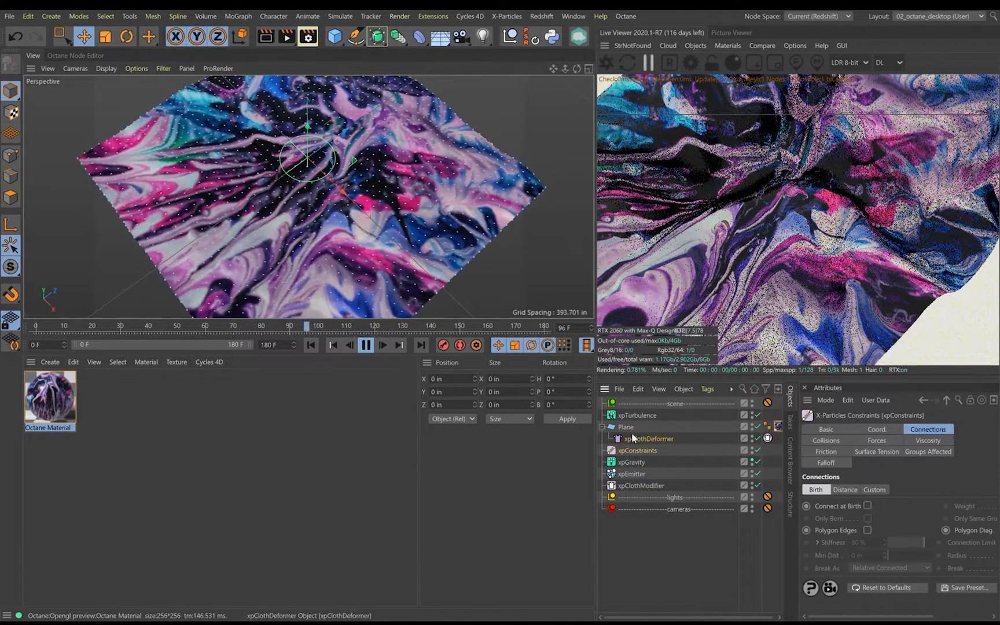
- Settle the turbulence at 164% scale with wavy noise on all three axes and 5.83 octaves
{"action": "left_click", "coordinate": [636, 415]}
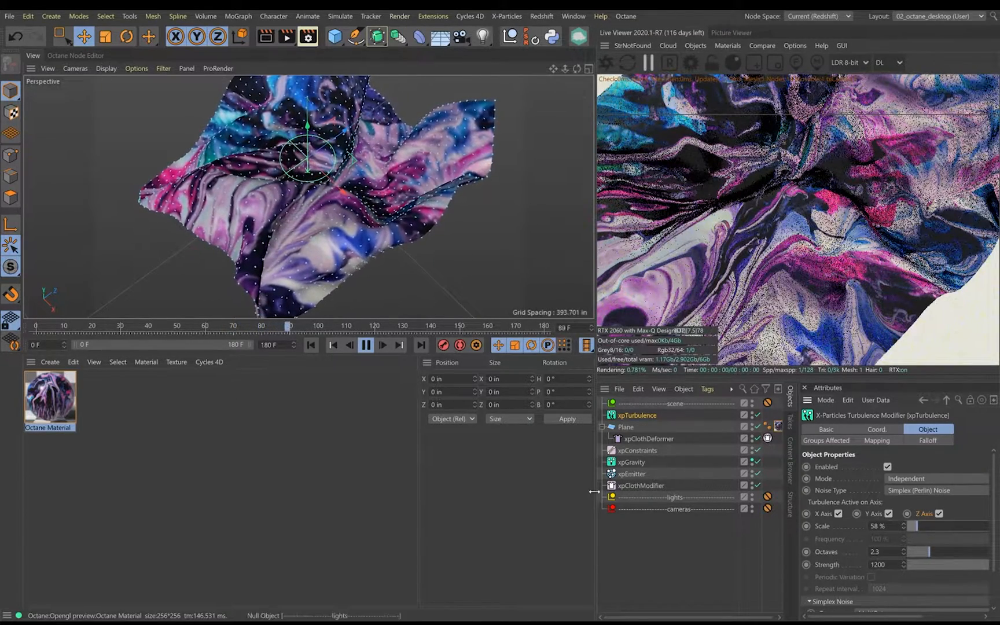
{"action": "left_click", "coordinate": [366, 345]}
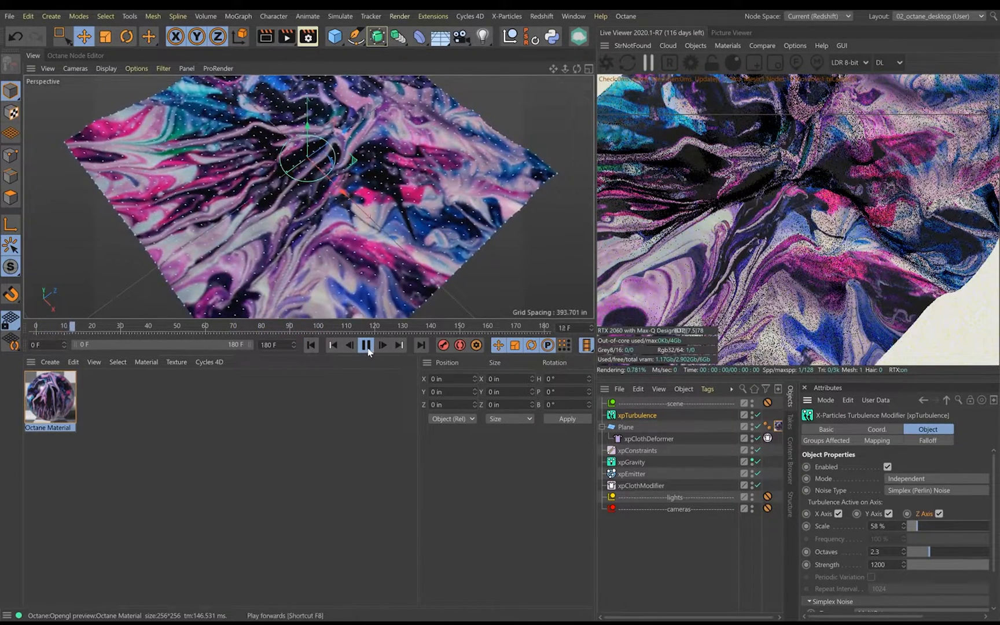
{"action": "left_click_drag", "start_coordinate": [921, 532], "coordinate": [950, 532]}
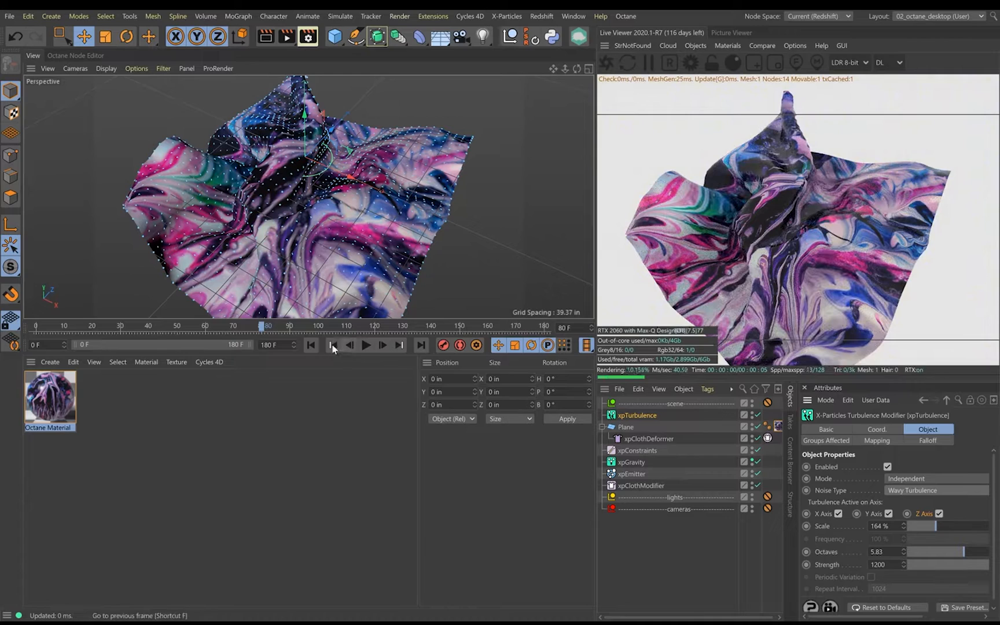
- Play the cloth from frame 0 and switch the turbulence noise to Standard at 100% frequency
{"action": "left_click", "coordinate": [366, 345]}
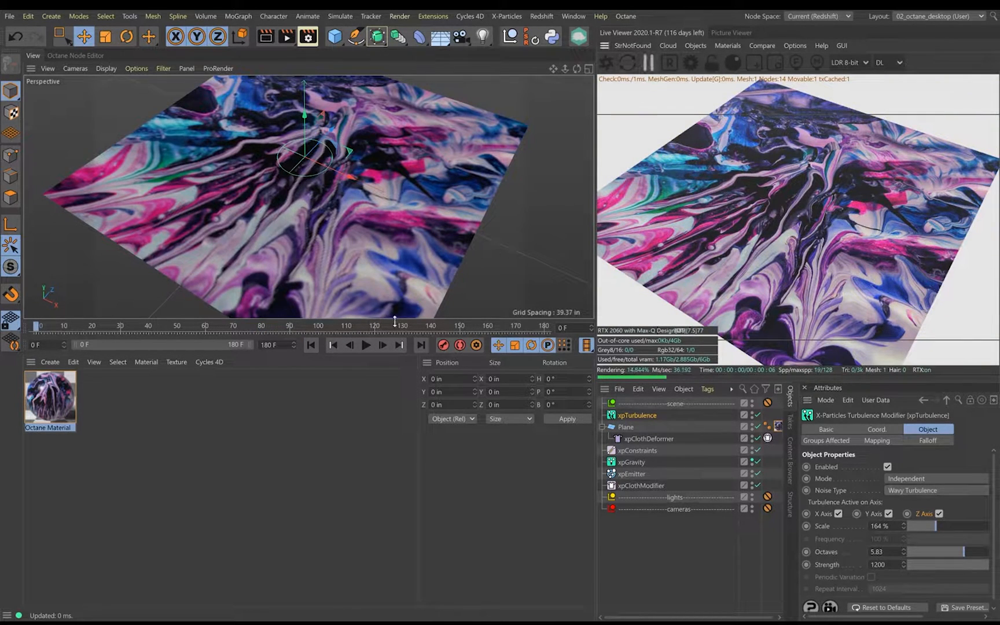
{"action": "left_click", "coordinate": [365, 345]}
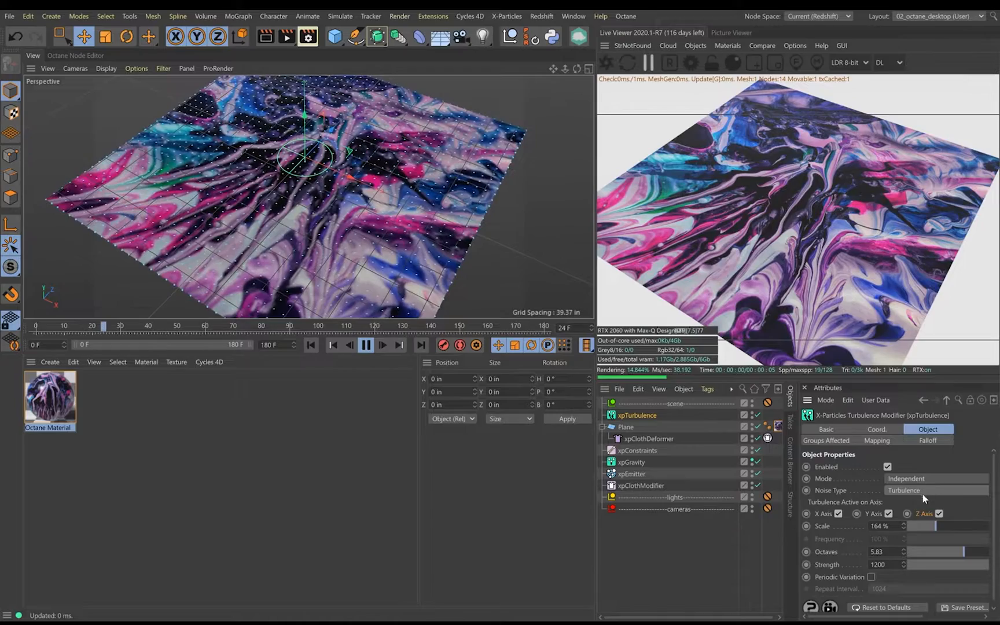
{"action": "left_click", "coordinate": [935, 491]}
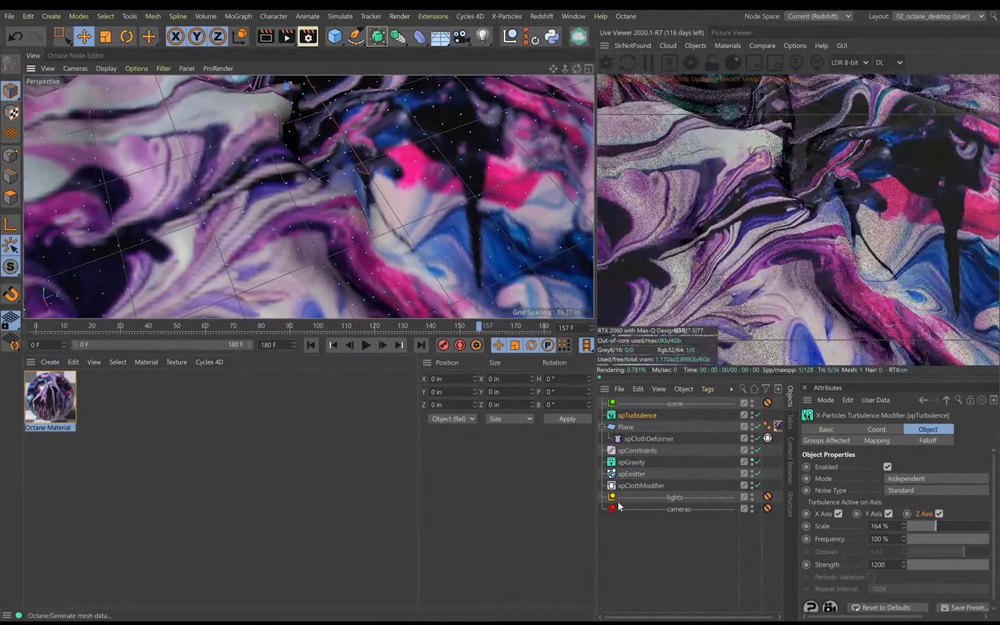
- Parent the Plane under a Subdivision Surface and render frame 157 at 1280×720 to the Picture Viewer
{"action": "left_click", "coordinate": [377, 36]}
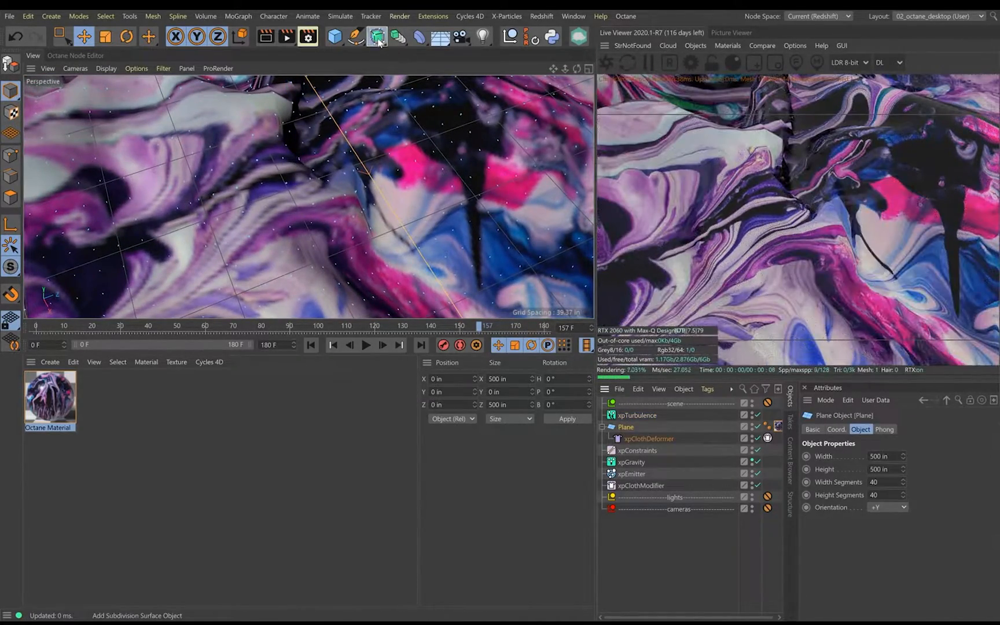
{"action": "left_click", "coordinate": [376, 36]}
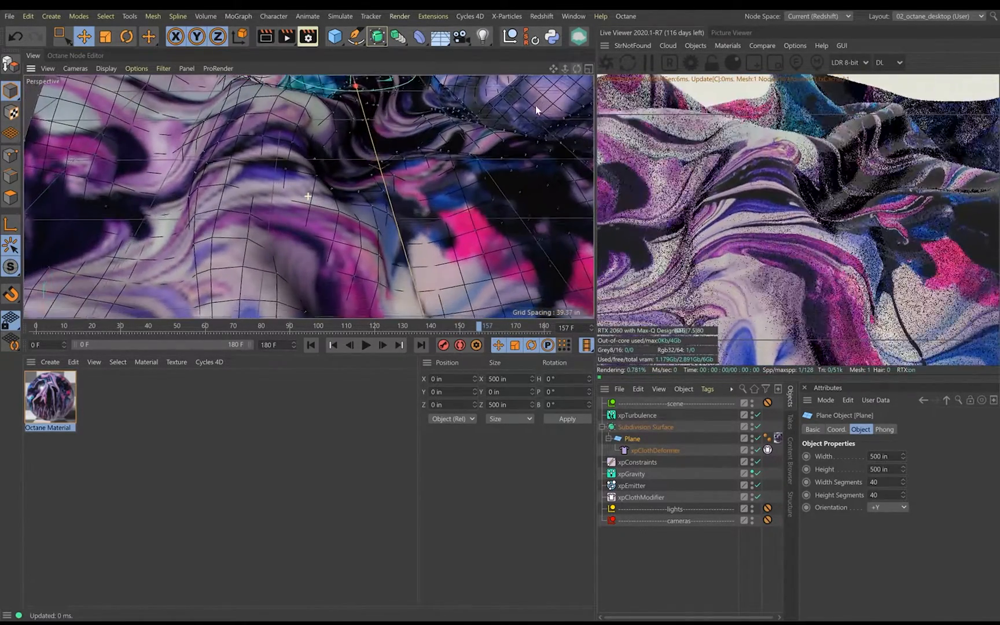
{"action": "left_click", "coordinate": [366, 345]}
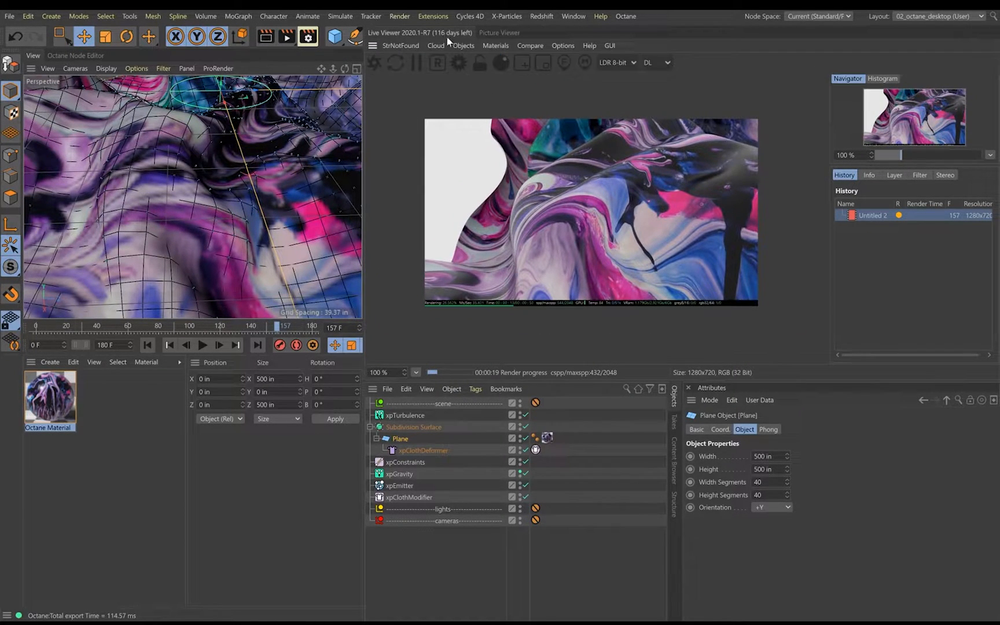
- Return to the Octane Live Viewer to re-render the subdivided marbled cloth
{"action": "left_click", "coordinate": [499, 32]}
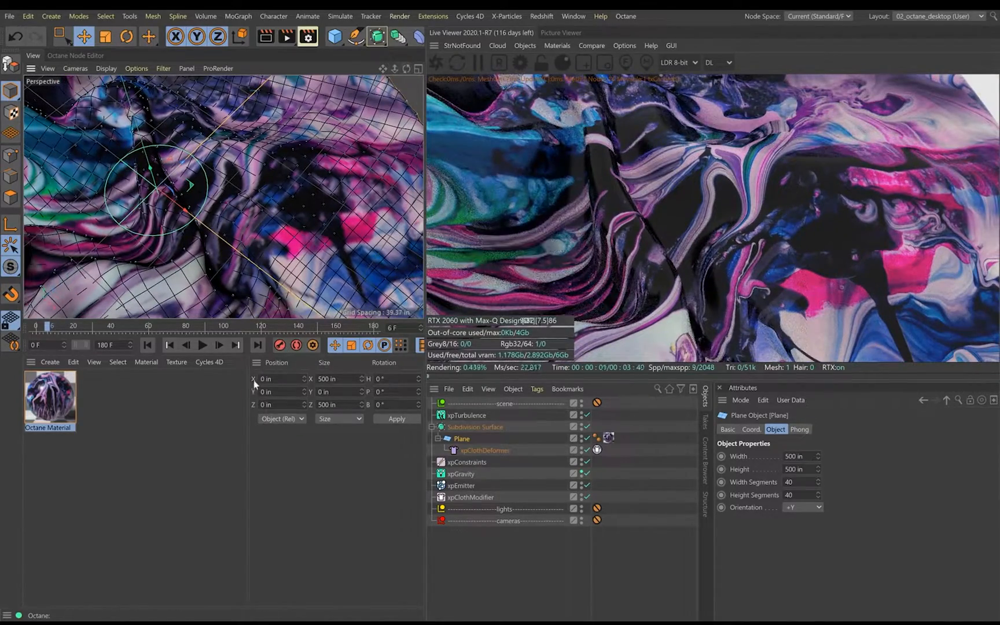
- Show the Picture Viewer's render history with frame 36 of the cloth
{"action": "left_click", "coordinate": [204, 345]}
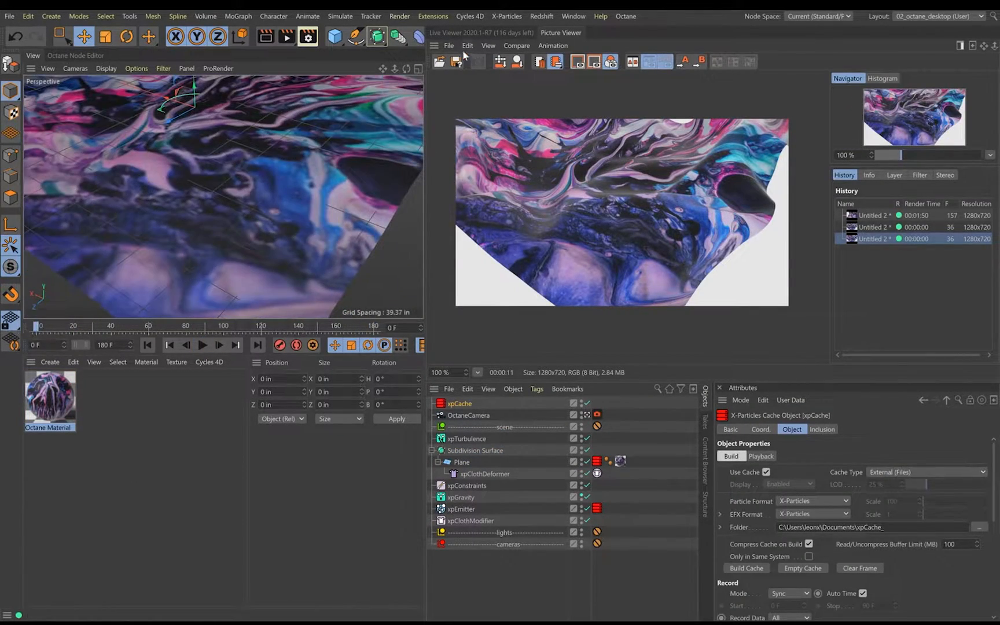
{"action": "left_click", "coordinate": [202, 344]}
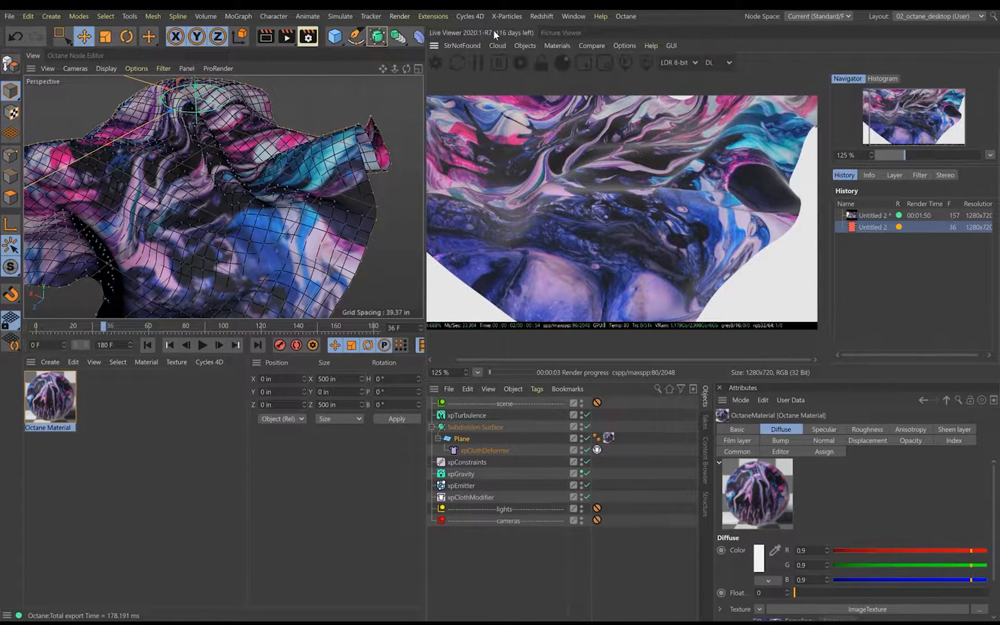
- Display the frame-36 marbled cloth render refining at 144 of 2048 samples
{"action": "left_click", "coordinate": [561, 32]}
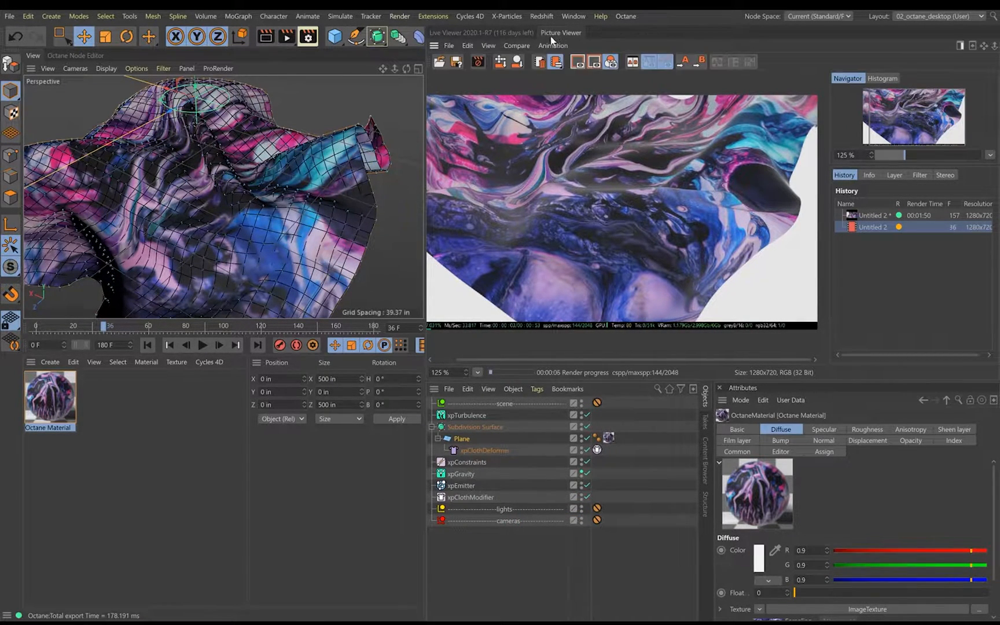